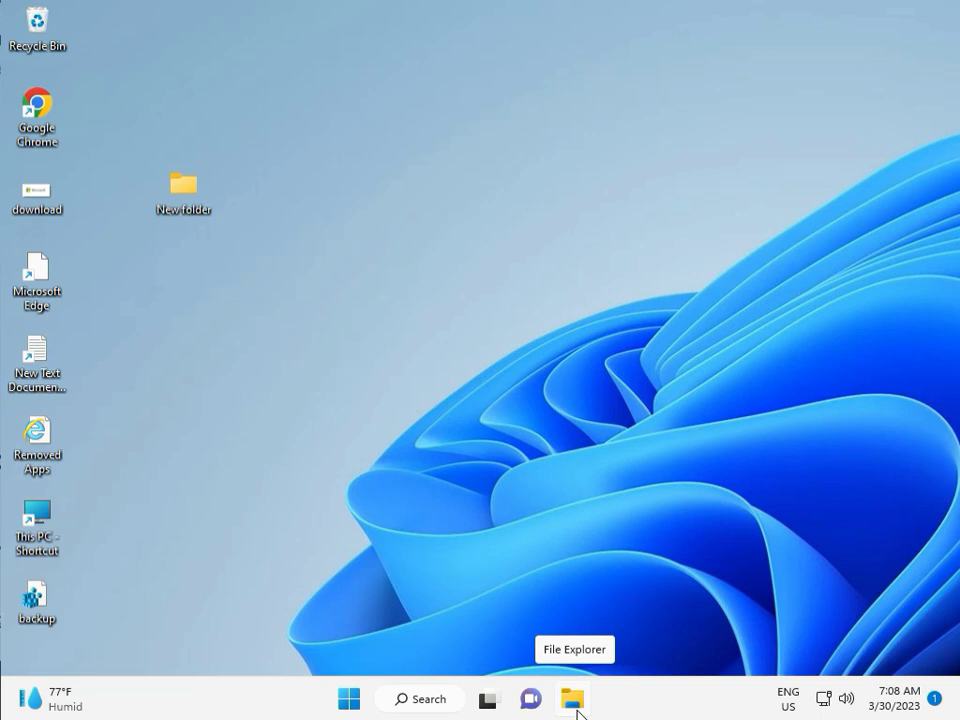
Launch Settings from Start and scroll the System page down toward Troubleshoot.
{"action": "left_click", "coordinate": [348, 698]}
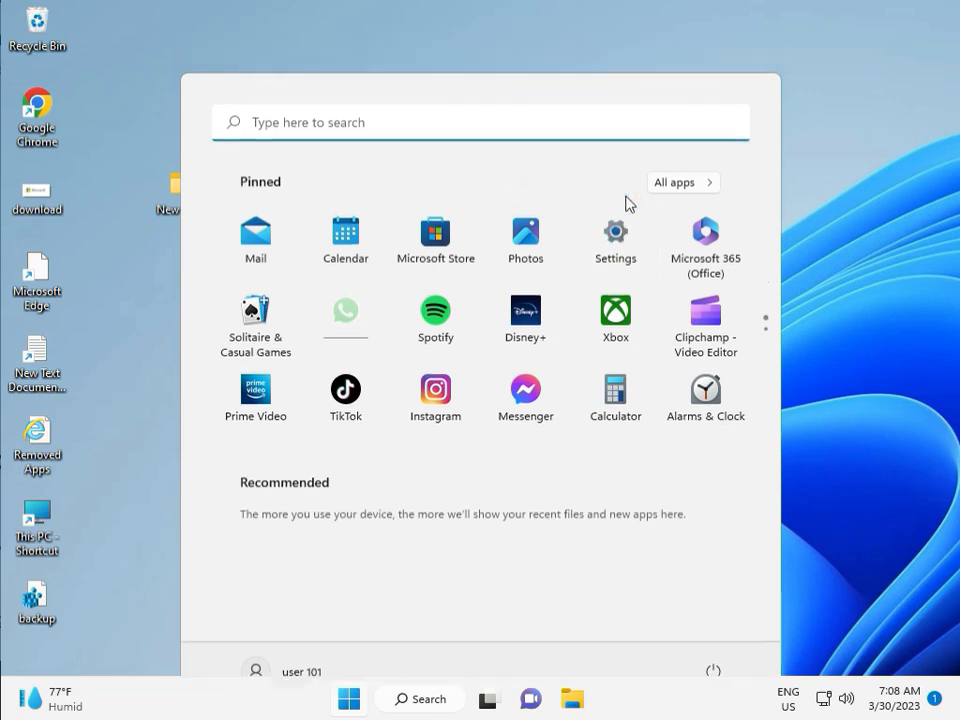
{"action": "left_click", "coordinate": [615, 233]}
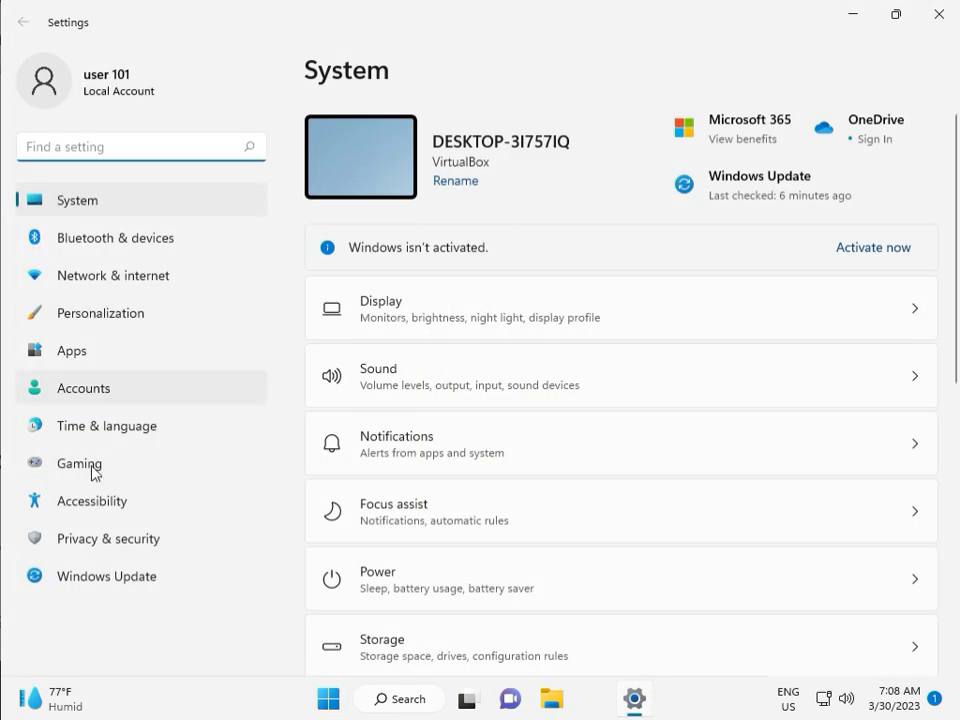
{"action": "mouse_move", "coordinate": [113, 212]}
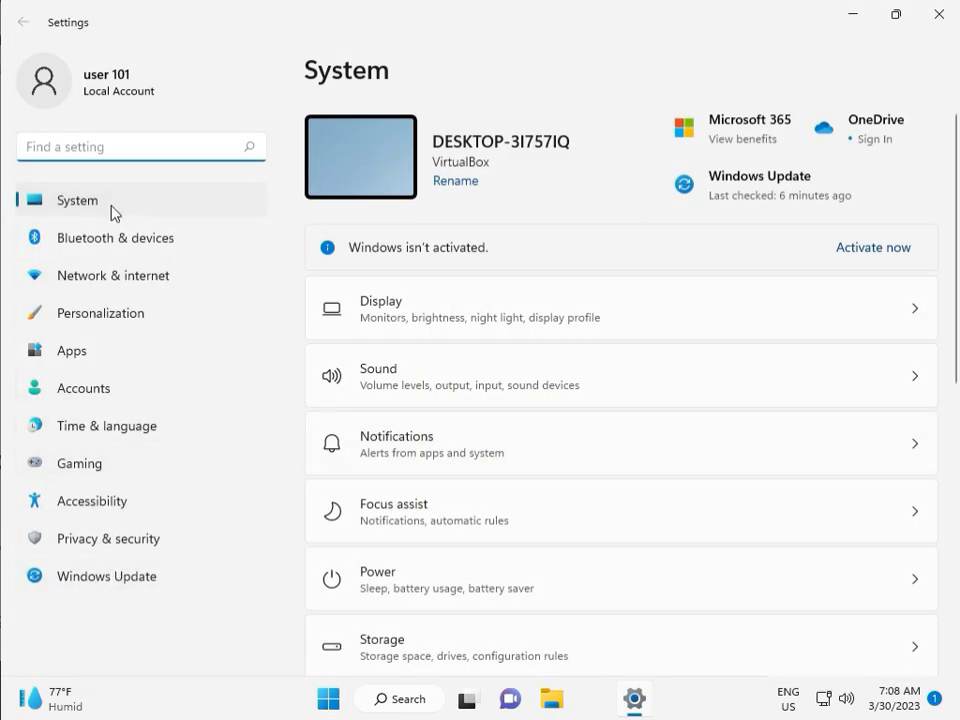
{"action": "scroll", "scroll_direction": "down", "scroll_amount": 3}
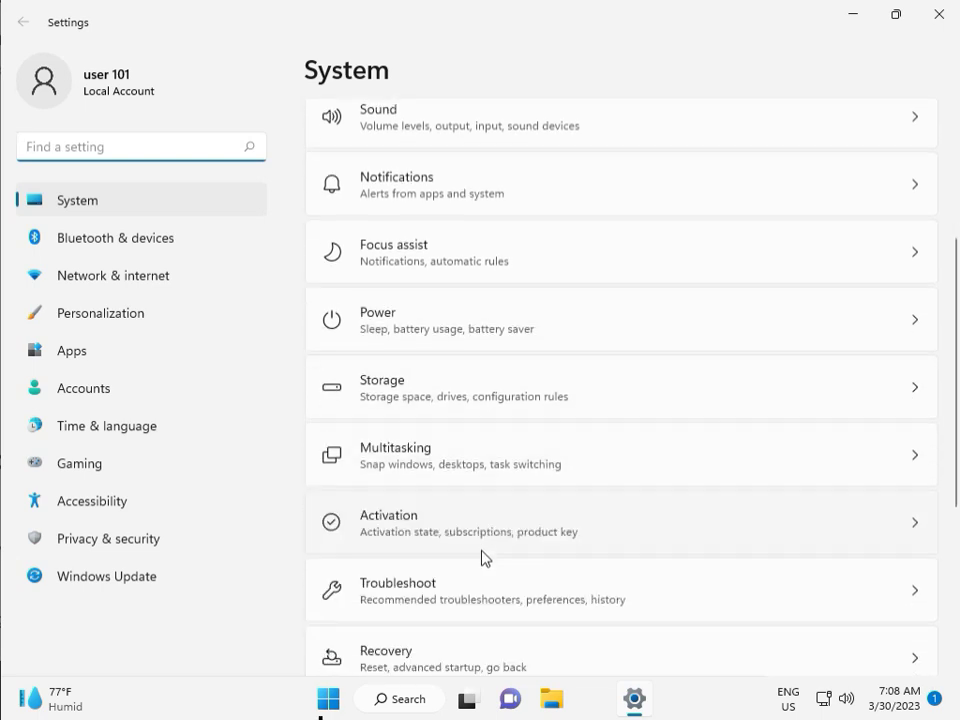
{"action": "mouse_move", "coordinate": [490, 597]}
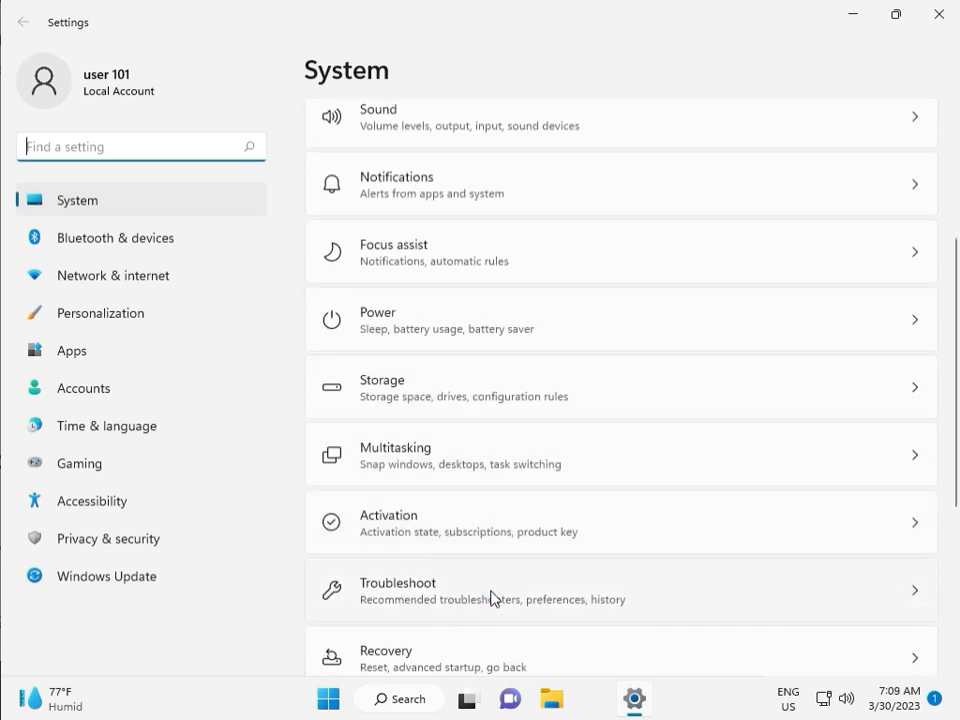
Go to Troubleshoot > Other troubleshooters and run the Windows Update troubleshooter.
{"action": "left_click", "coordinate": [620, 590]}
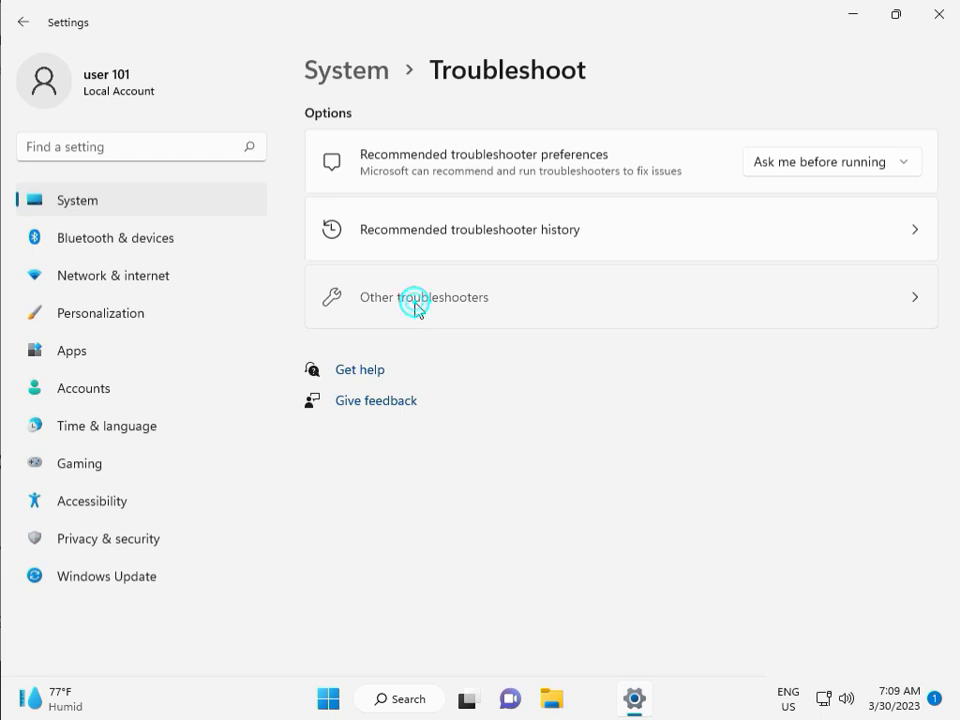
{"action": "left_click", "coordinate": [423, 297]}
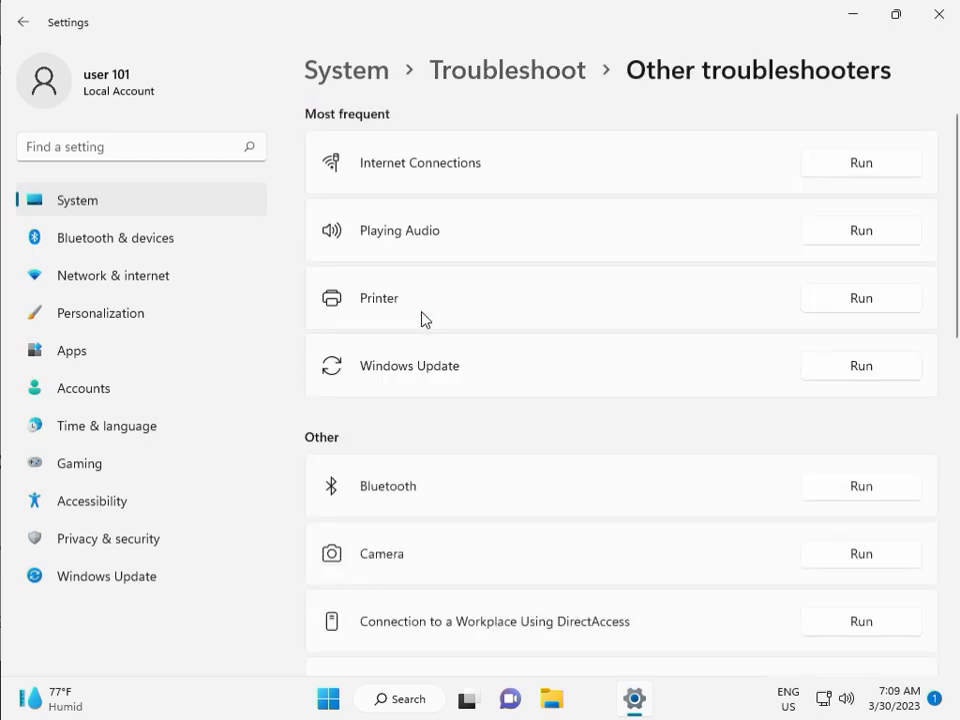
{"action": "mouse_move", "coordinate": [366, 375]}
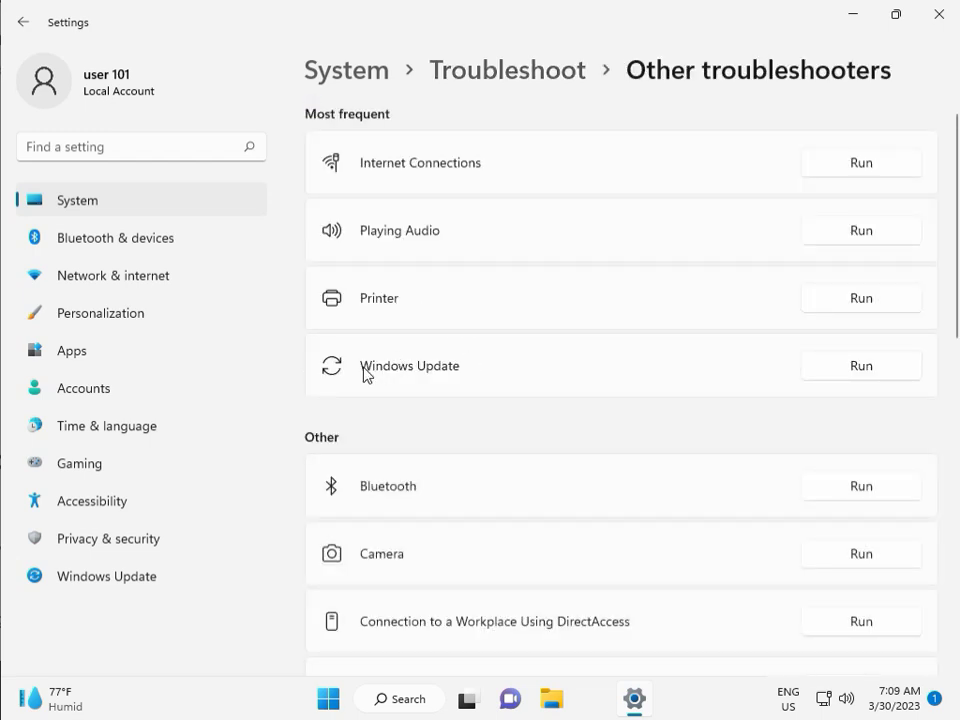
{"action": "left_click", "coordinate": [859, 365]}
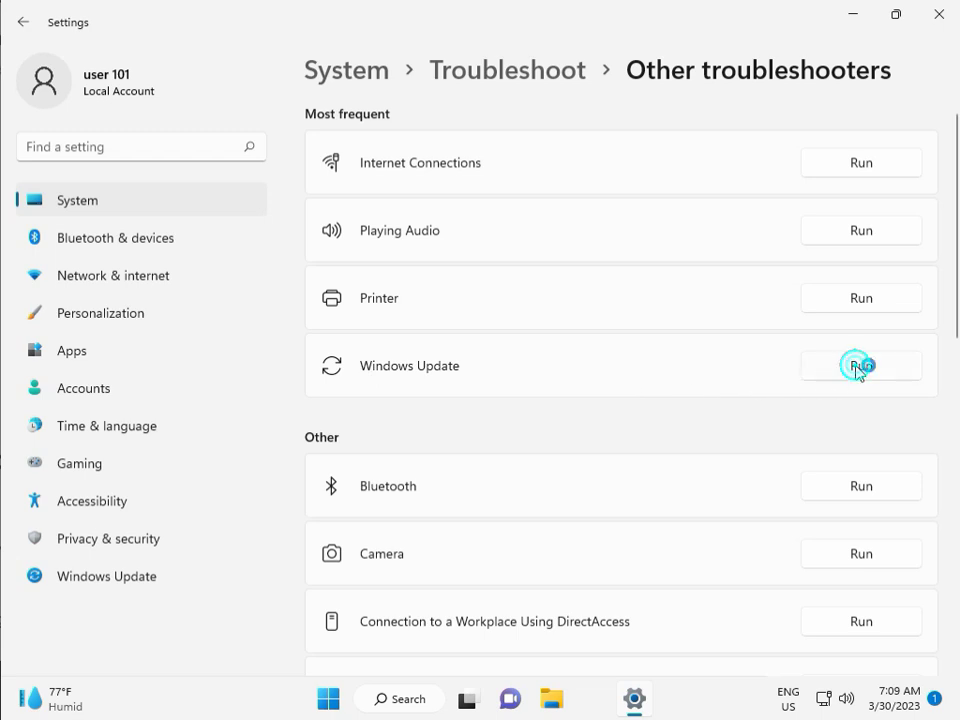
Let the Windows Update troubleshooter finish, then close its results window.
{"action": "left_click", "coordinate": [859, 365]}
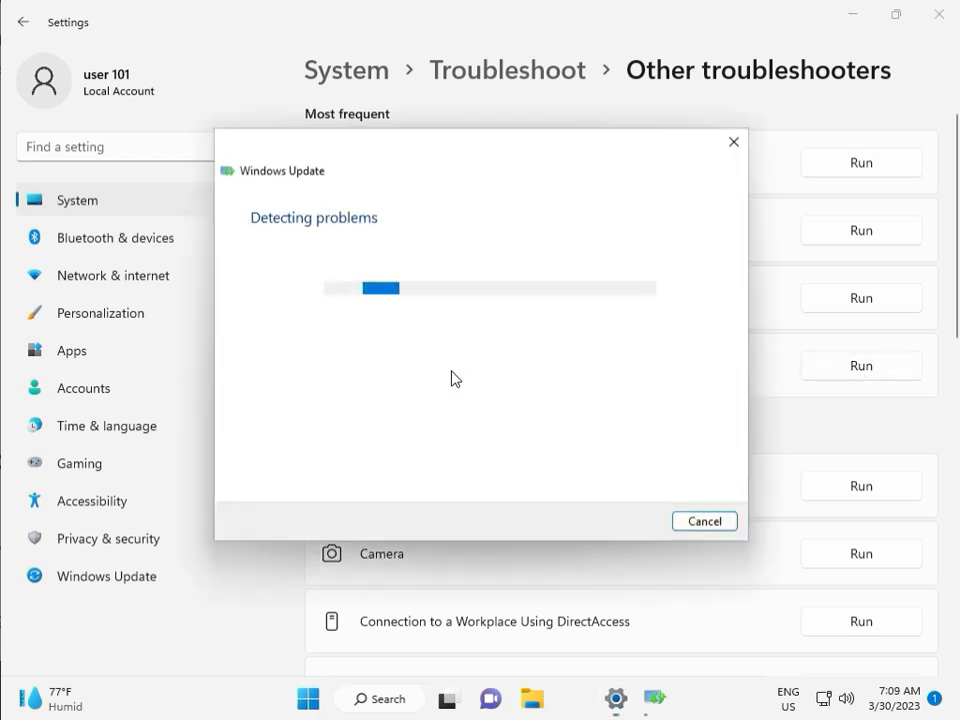
{"action": "left_click_drag", "start_coordinate": [480, 143], "coordinate": [337, 106]}
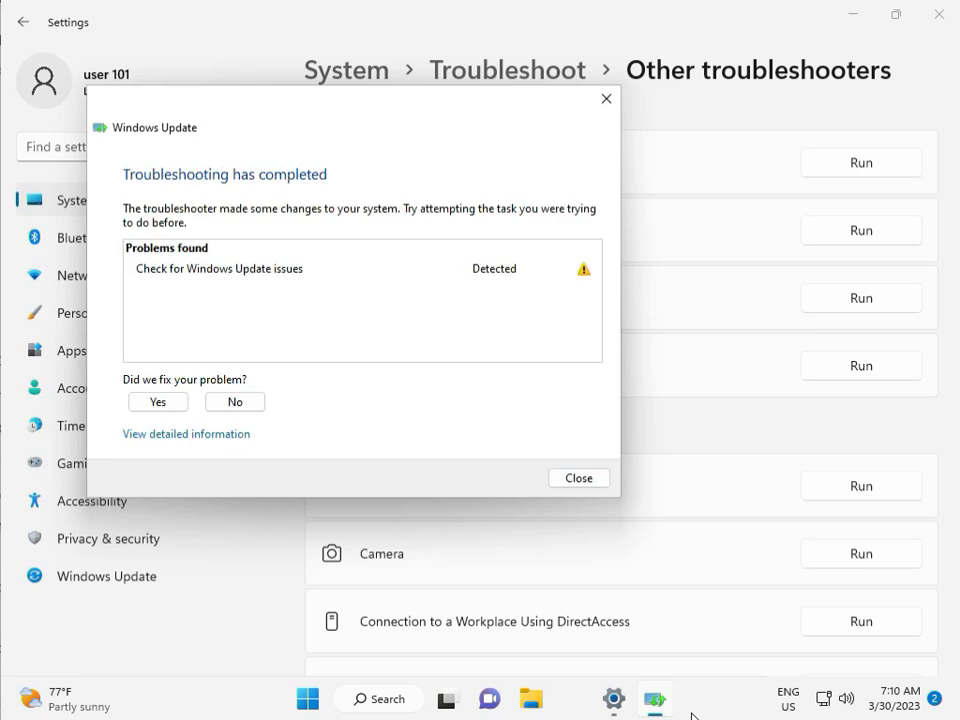
{"action": "mouse_move", "coordinate": [293, 285]}
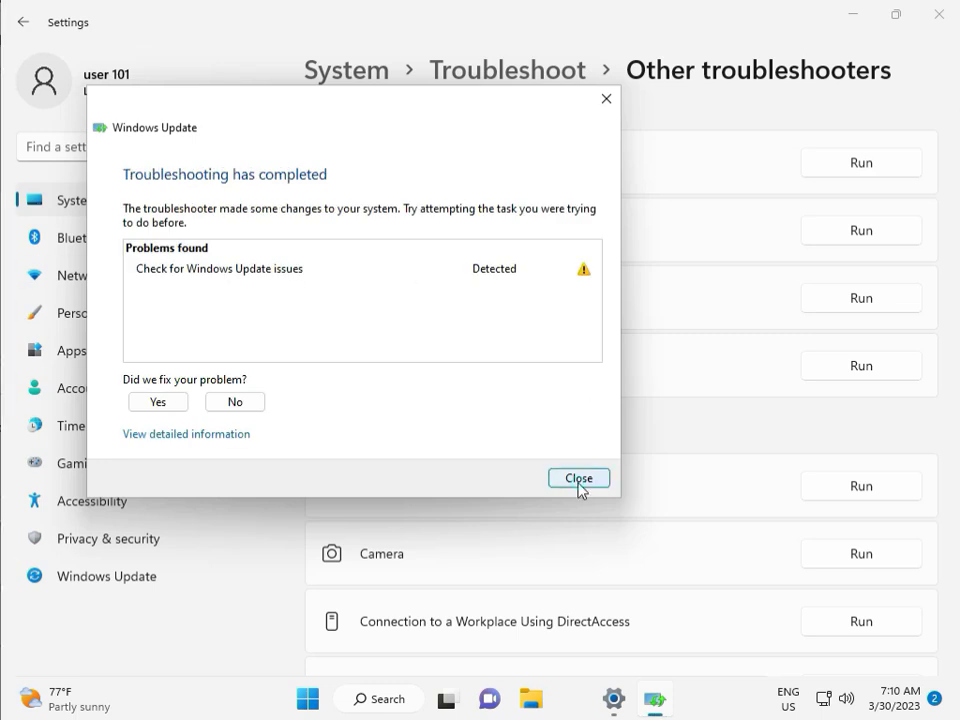
{"action": "left_click", "coordinate": [578, 477]}
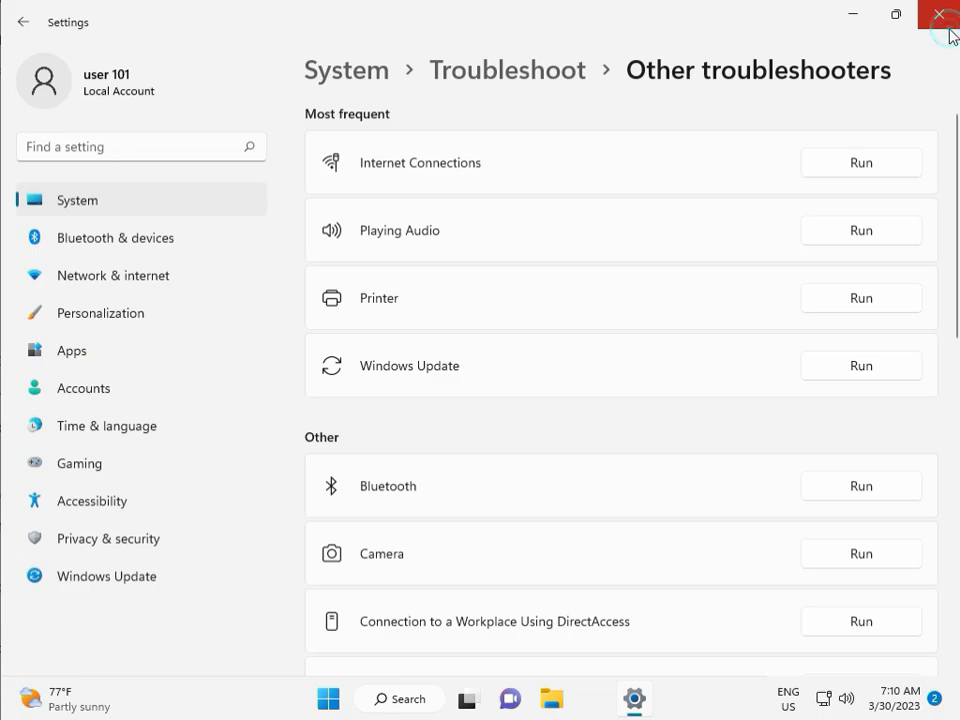
Close Settings and open Local Disk (C:) in File Explorer via This PC.
{"action": "left_click", "coordinate": [938, 16]}
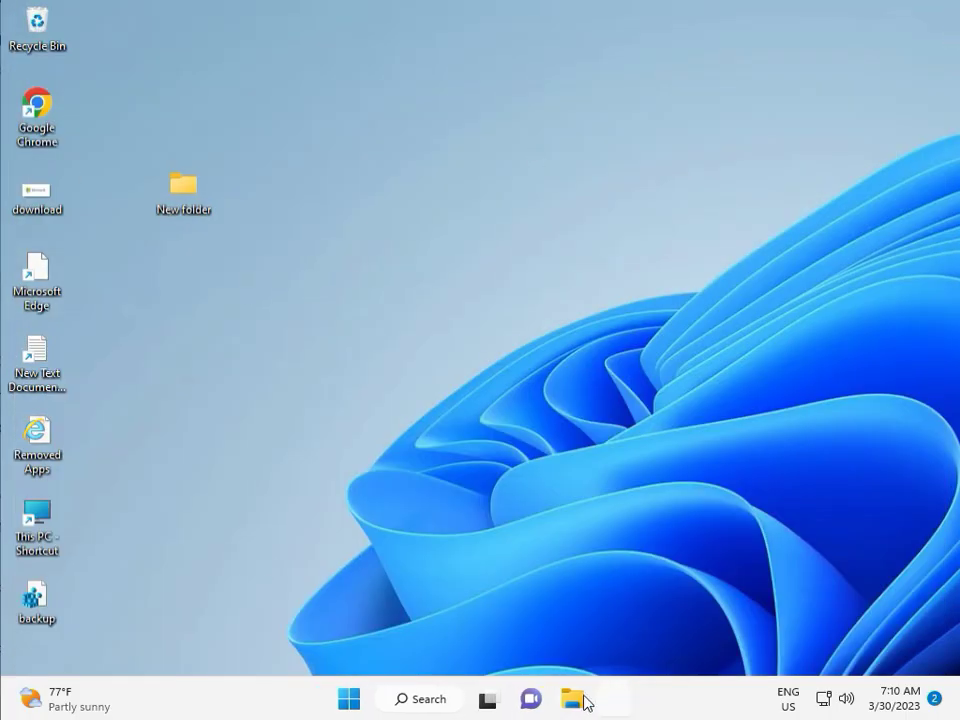
{"action": "left_click", "coordinate": [572, 698]}
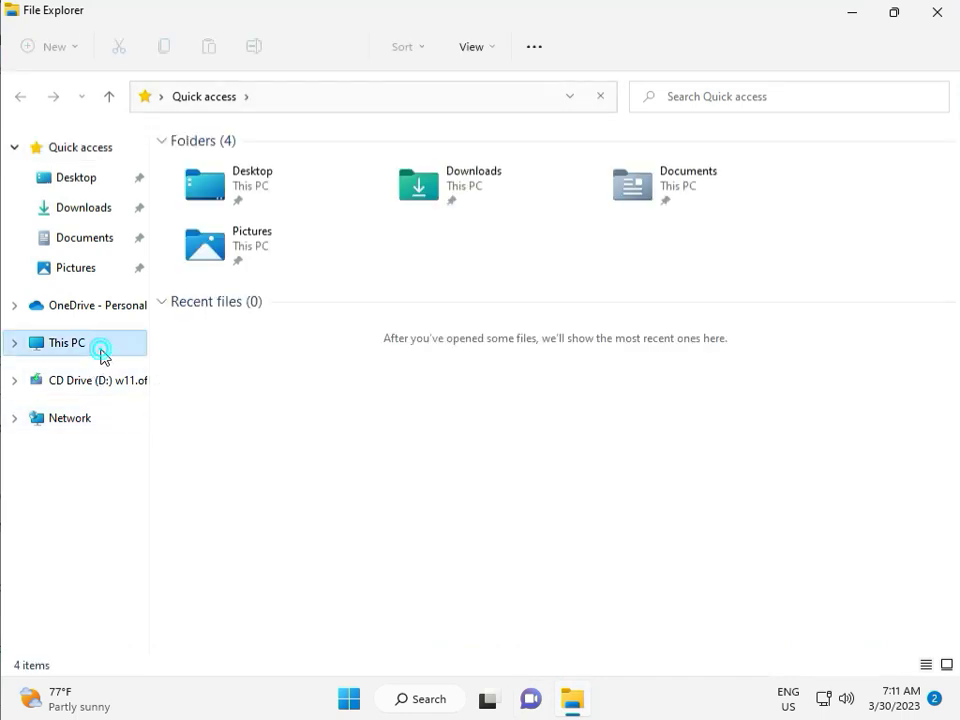
{"action": "left_click", "coordinate": [64, 342]}
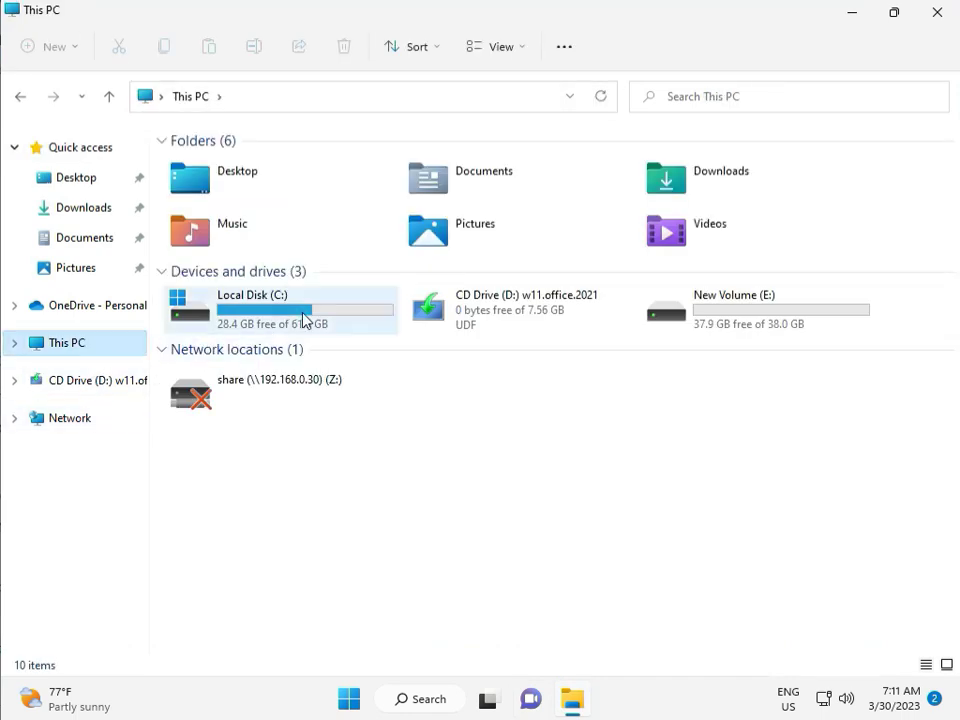
{"action": "double_click", "coordinate": [251, 294]}
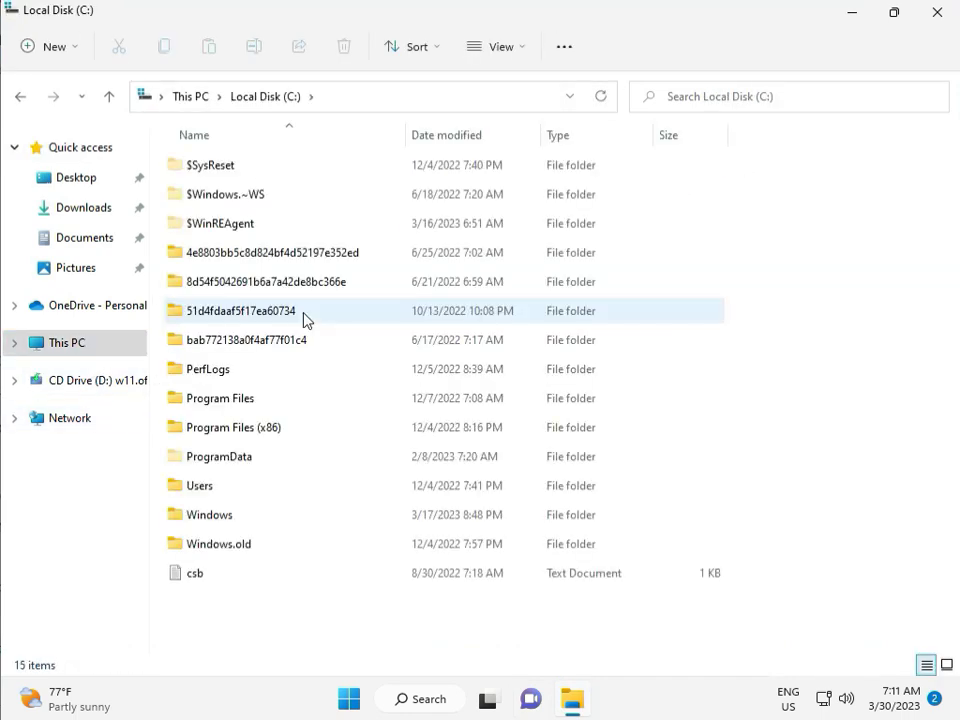
Open the Windows folder and then its SoftwareDistribution subfolder.
{"action": "left_click", "coordinate": [210, 514]}
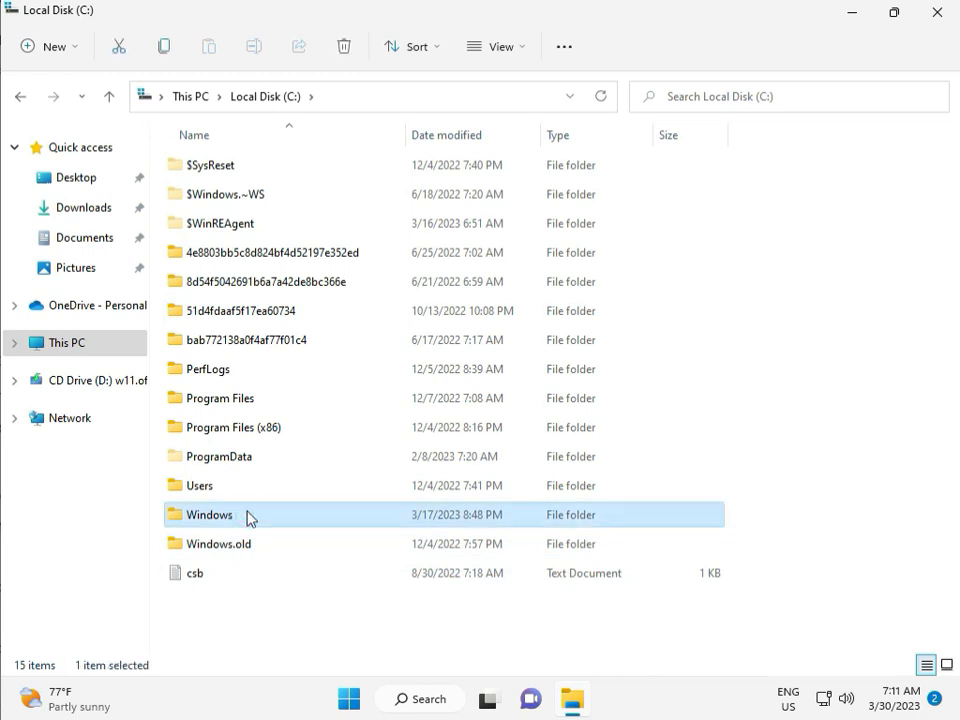
{"action": "double_click", "coordinate": [208, 514]}
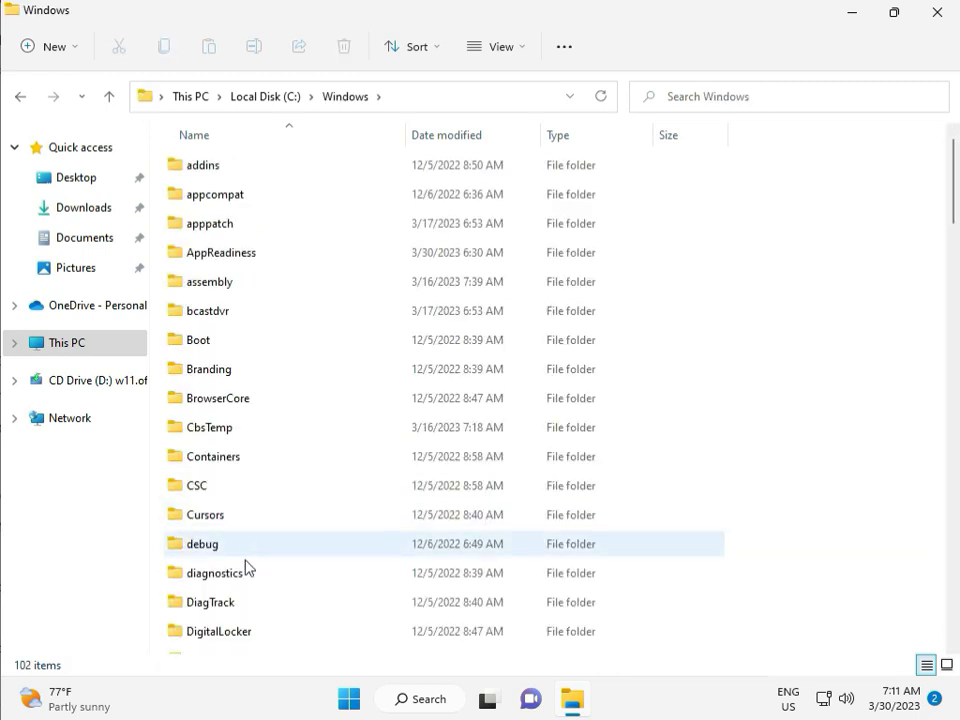
{"action": "scroll", "scroll_direction": "down", "scroll_amount": 3}
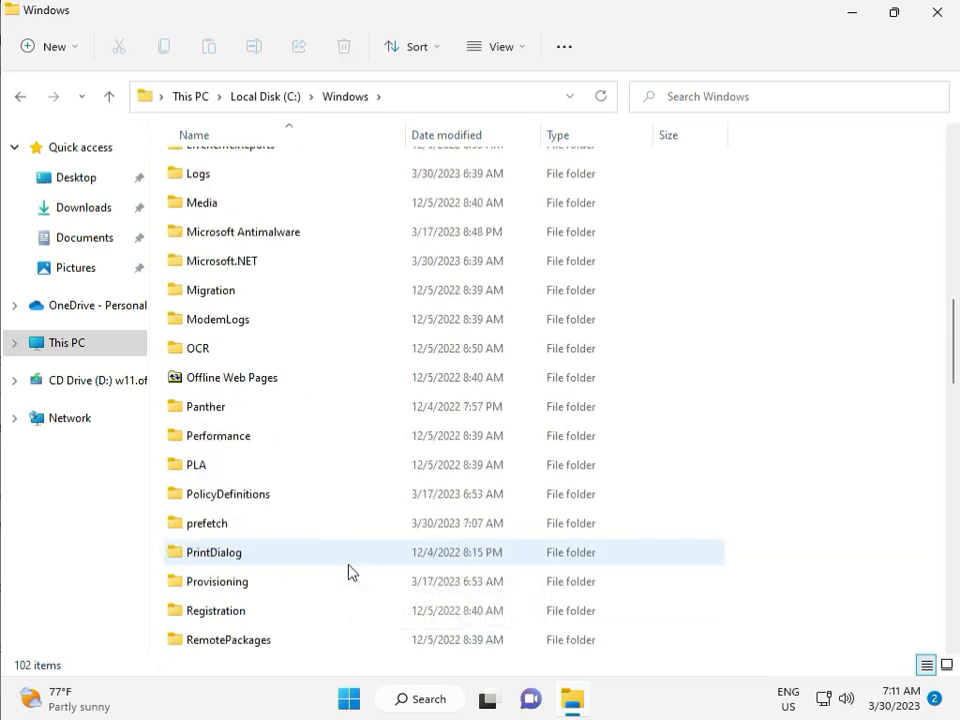
{"action": "scroll", "scroll_direction": "down", "scroll_amount": 3}
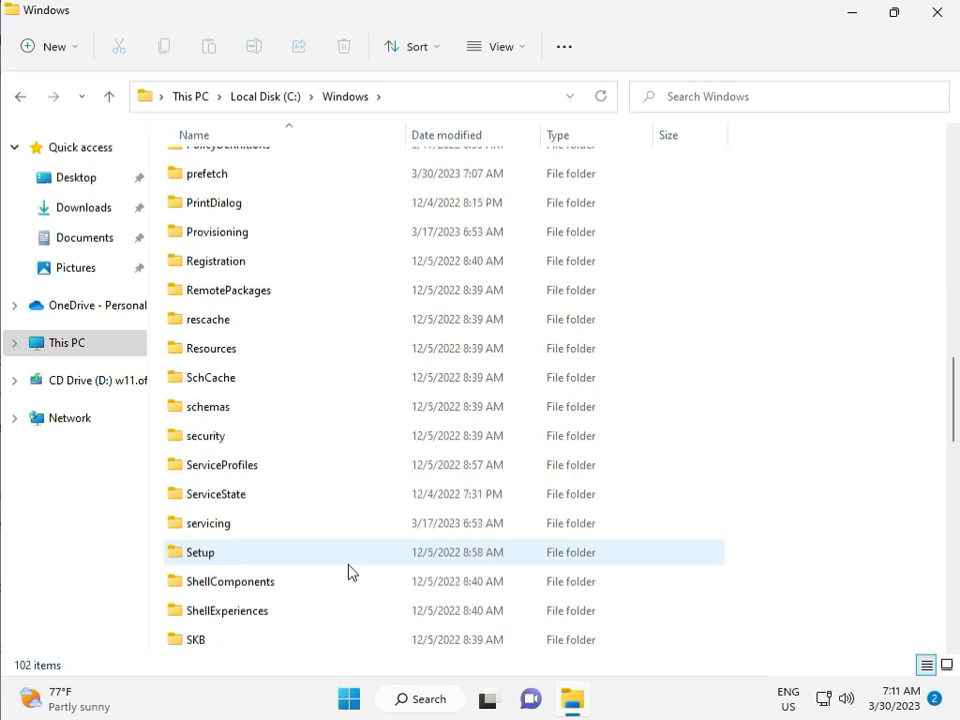
{"action": "scroll", "scroll_direction": "down", "scroll_amount": 3}
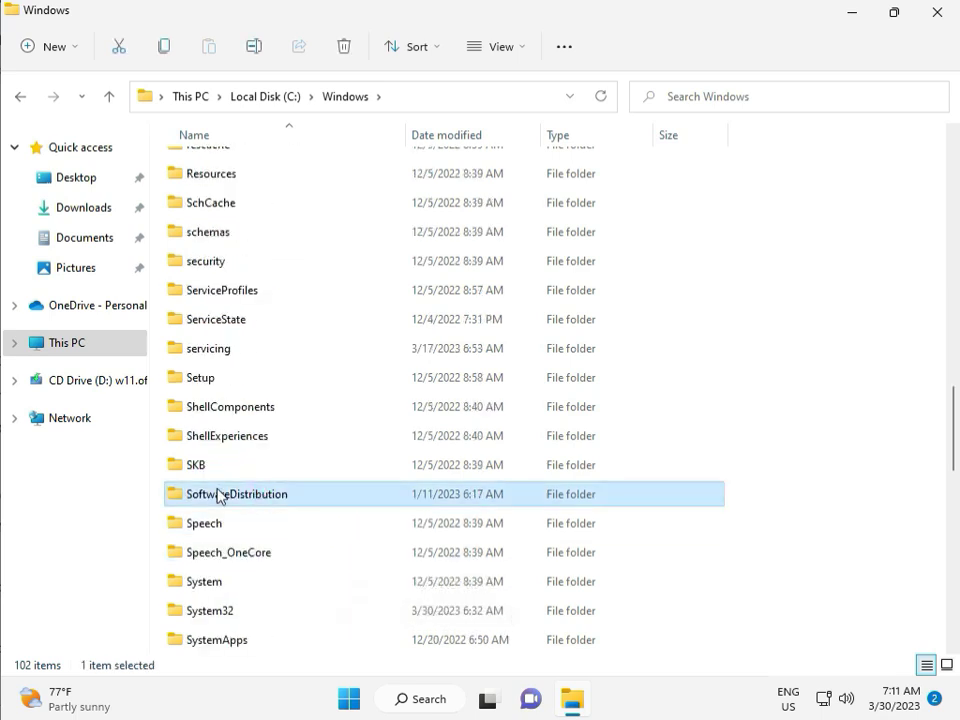
{"action": "double_click", "coordinate": [236, 494]}
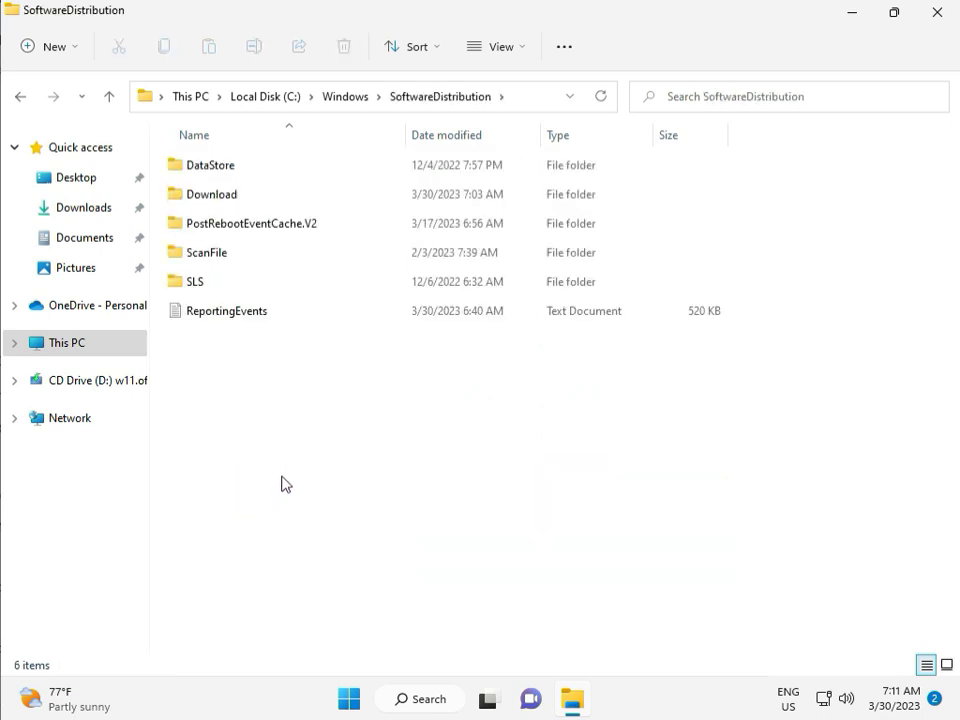
Delete everything in SoftwareDistribution\Download, granting administrator permission for all items.
{"action": "left_click", "coordinate": [489, 698]}
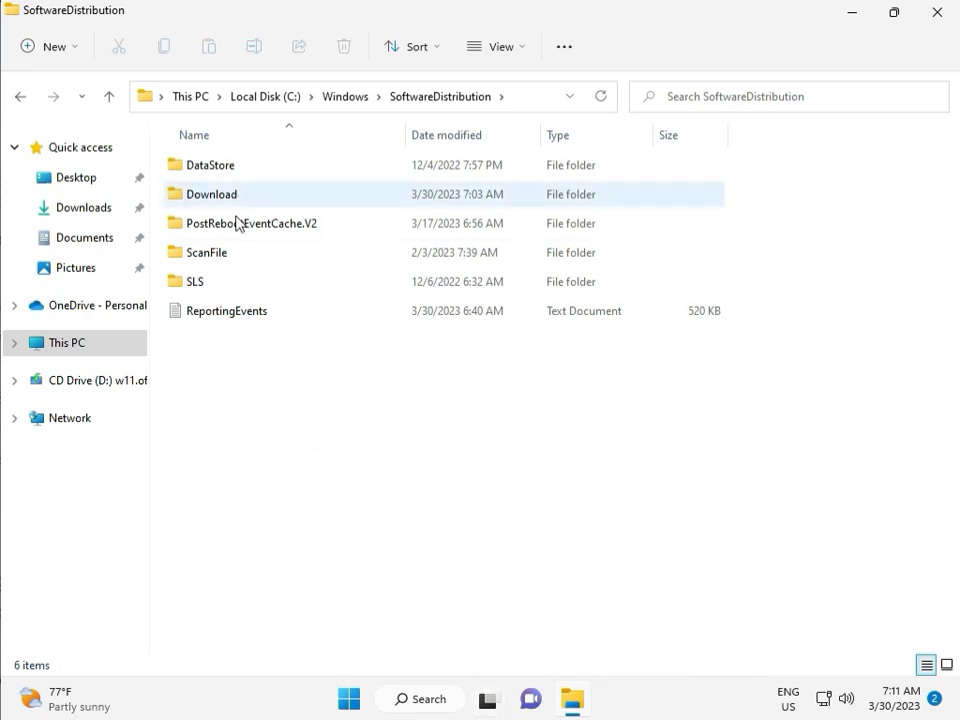
{"action": "double_click", "coordinate": [211, 193]}
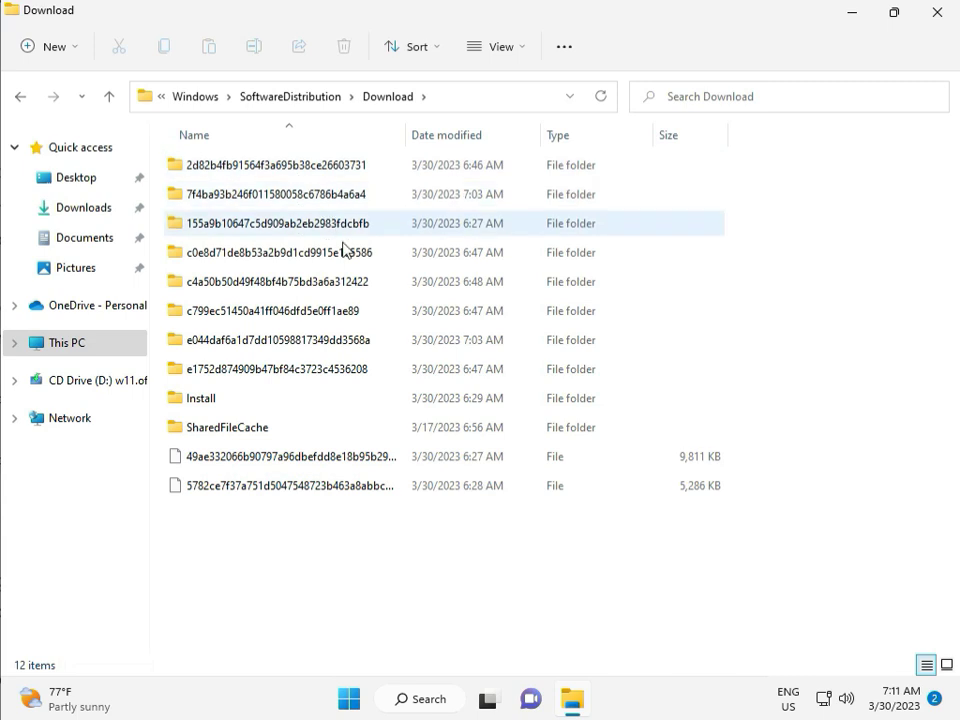
{"action": "left_click", "coordinate": [278, 558]}
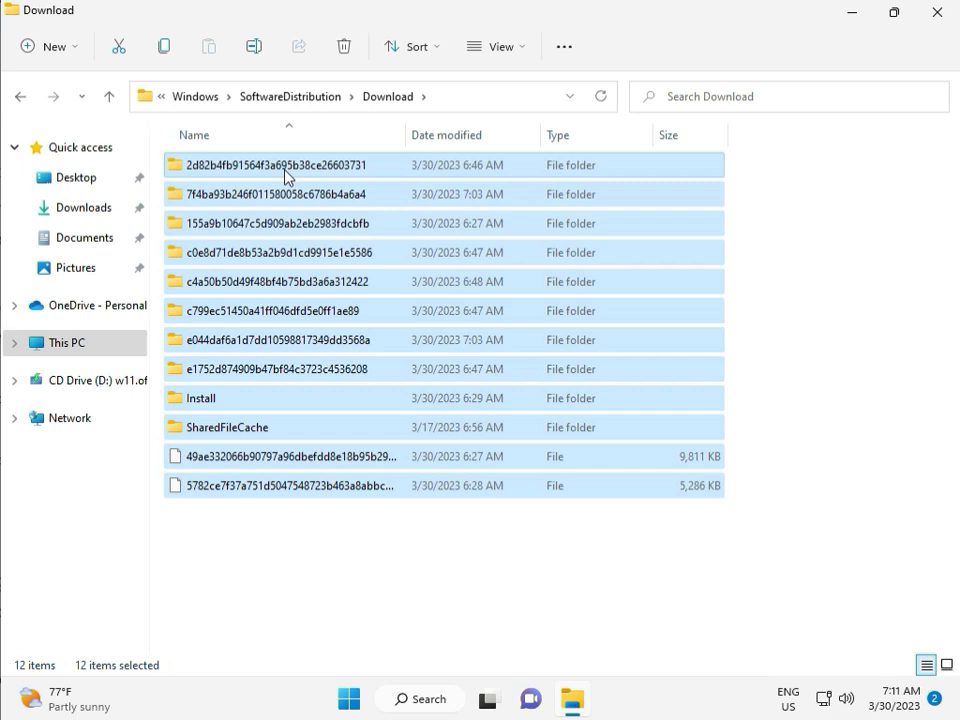
{"action": "left_click", "coordinate": [344, 46]}
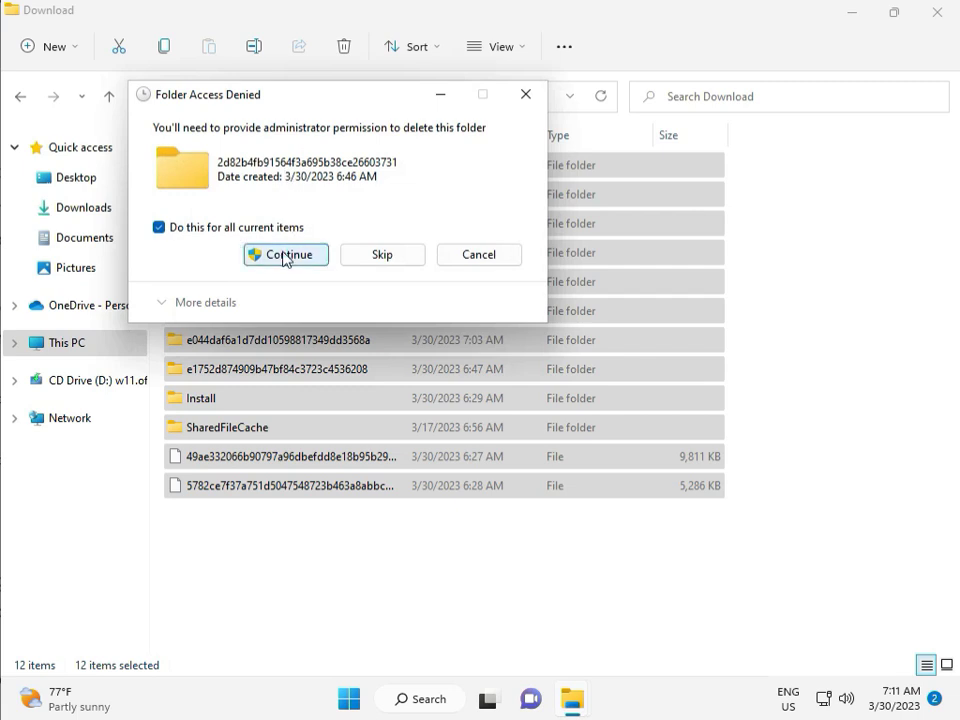
{"action": "left_click", "coordinate": [285, 254]}
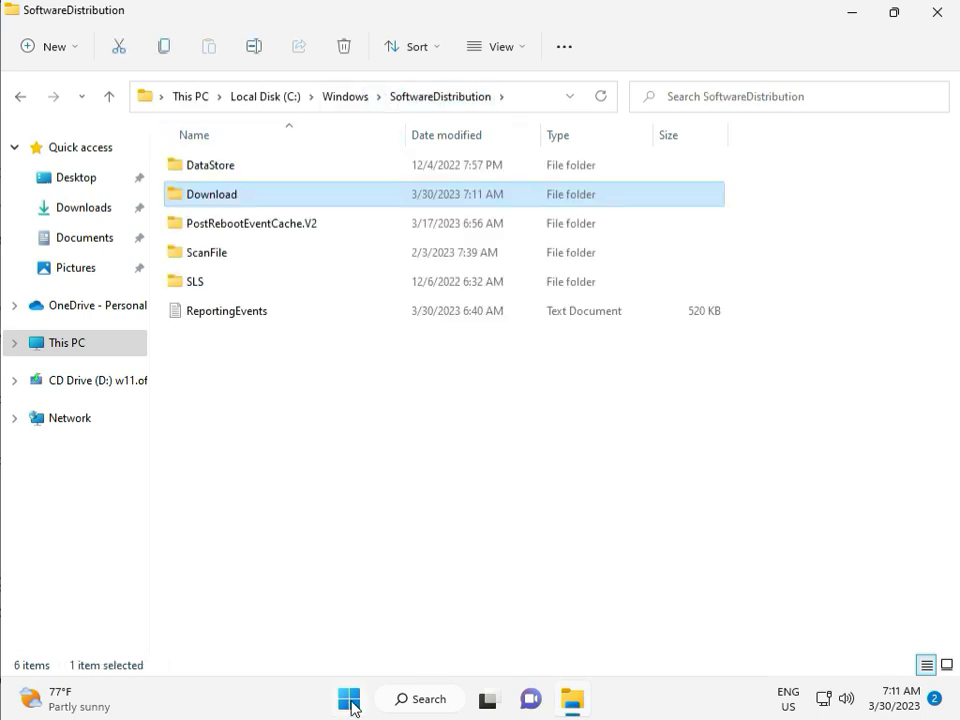
{"action": "mouse_move", "coordinate": [349, 698]}
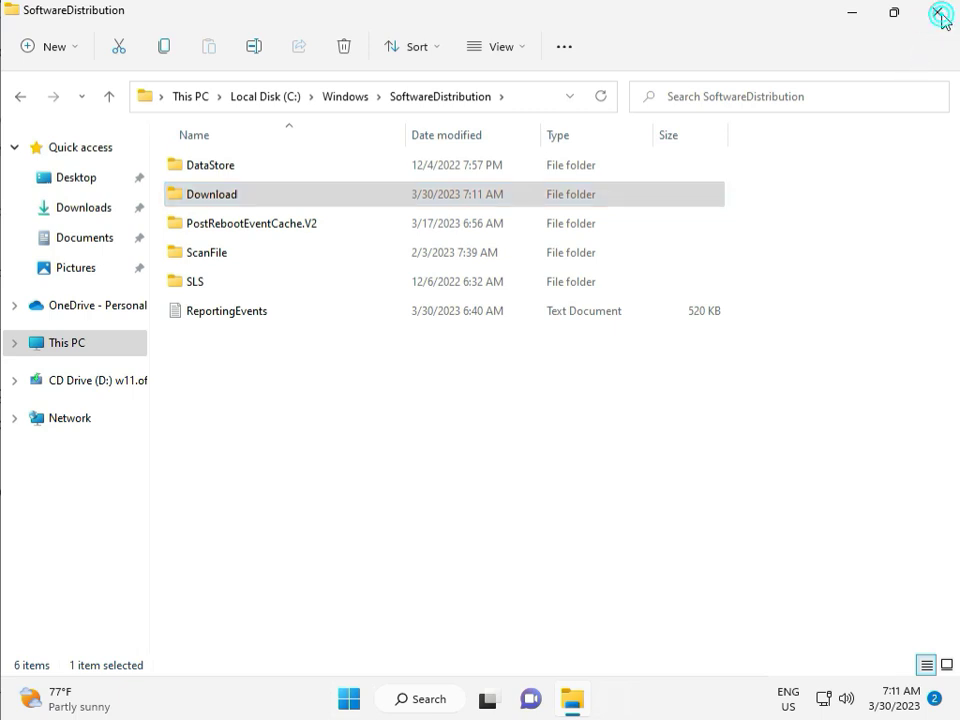
Close File Explorer, run services.msc, and scroll the Services list to Windows Update.
{"action": "left_click", "coordinate": [940, 14]}
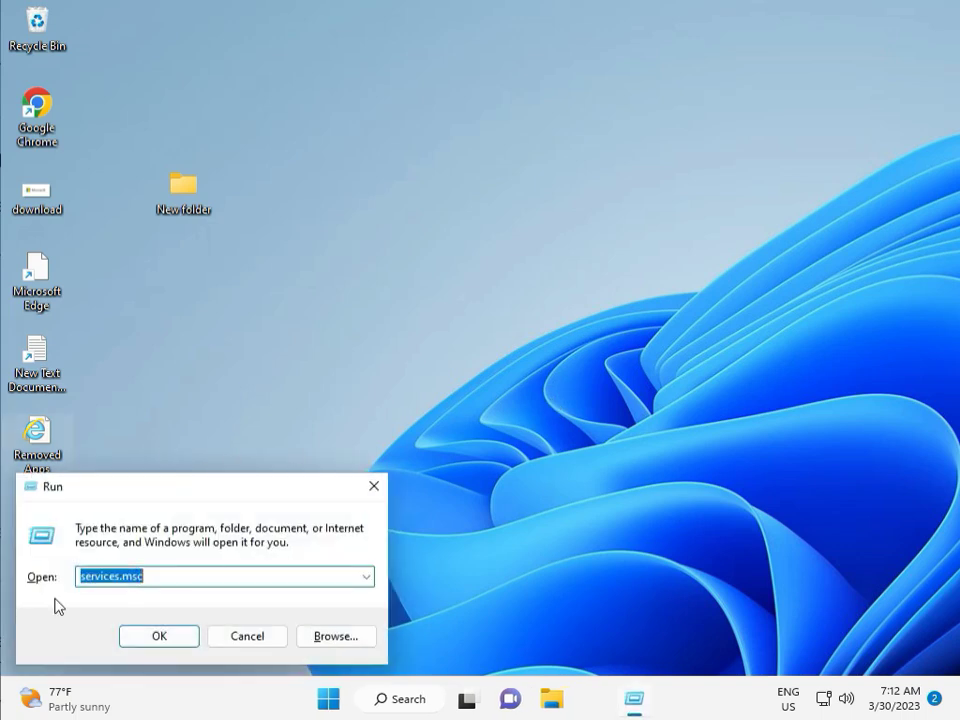
{"action": "left_click", "coordinate": [158, 636]}
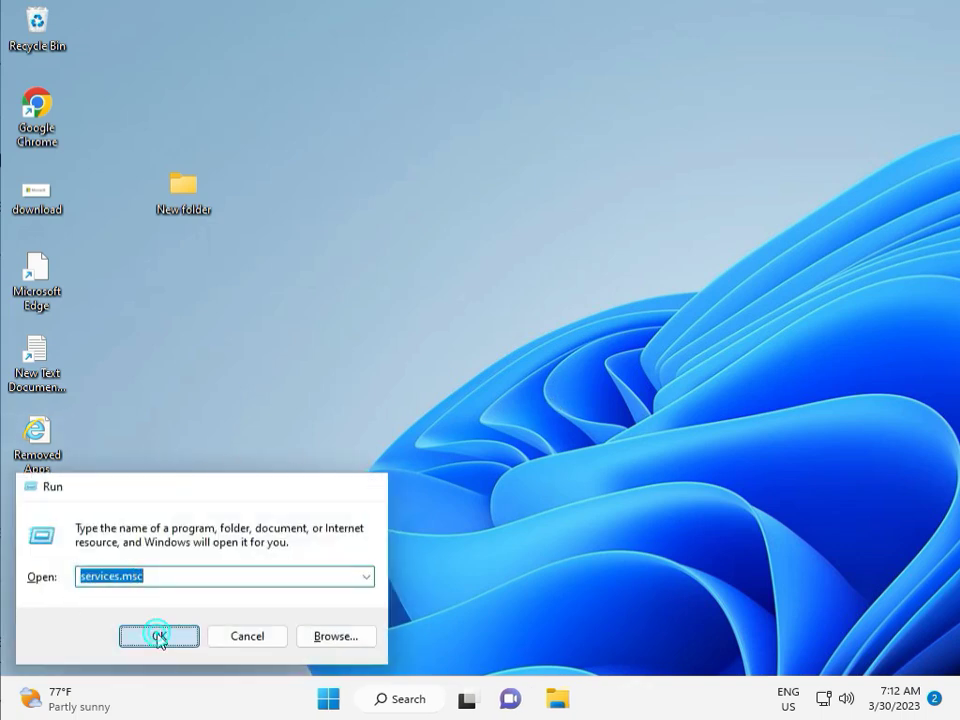
{"action": "left_click", "coordinate": [158, 636]}
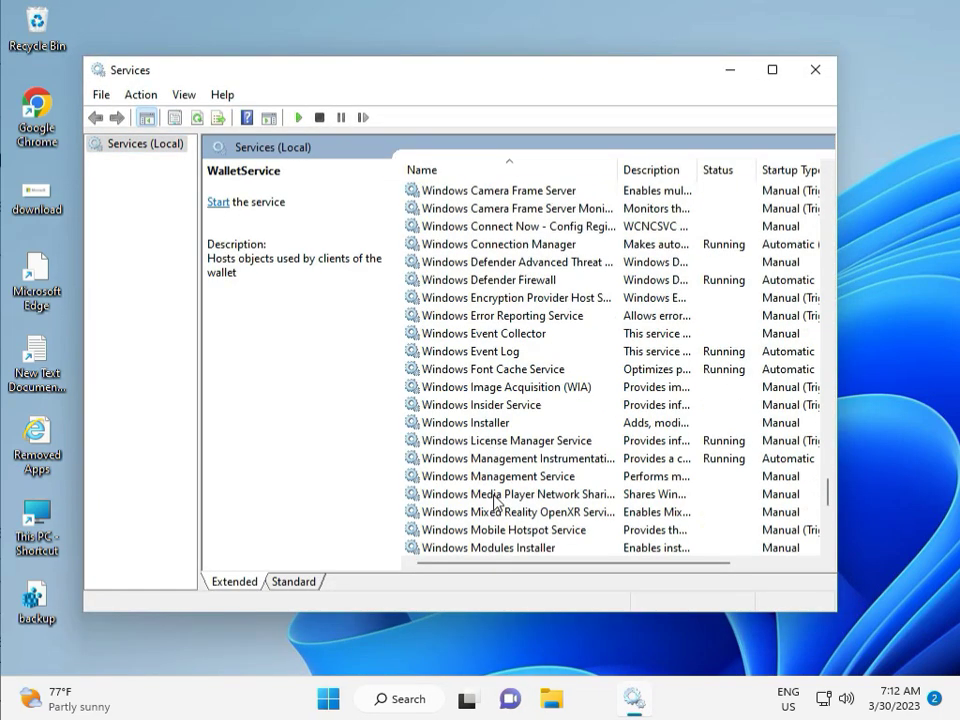
{"action": "scroll", "scroll_direction": "down", "scroll_amount": 3}
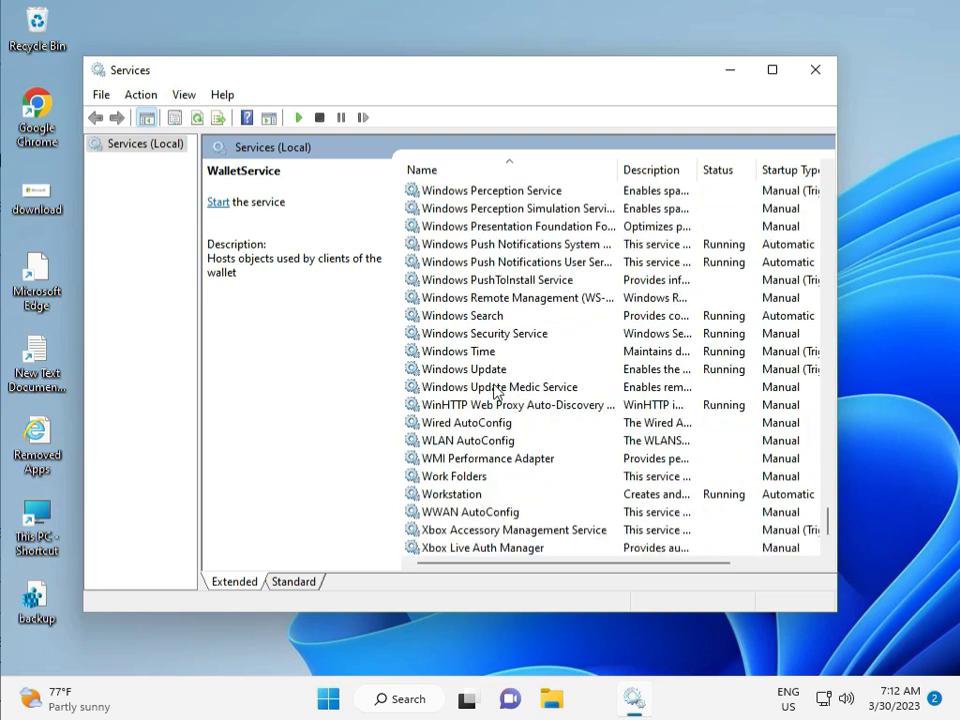
Restart the Windows Update service, set its startup type to Automatic, and close Services.
{"action": "left_click", "coordinate": [464, 369]}
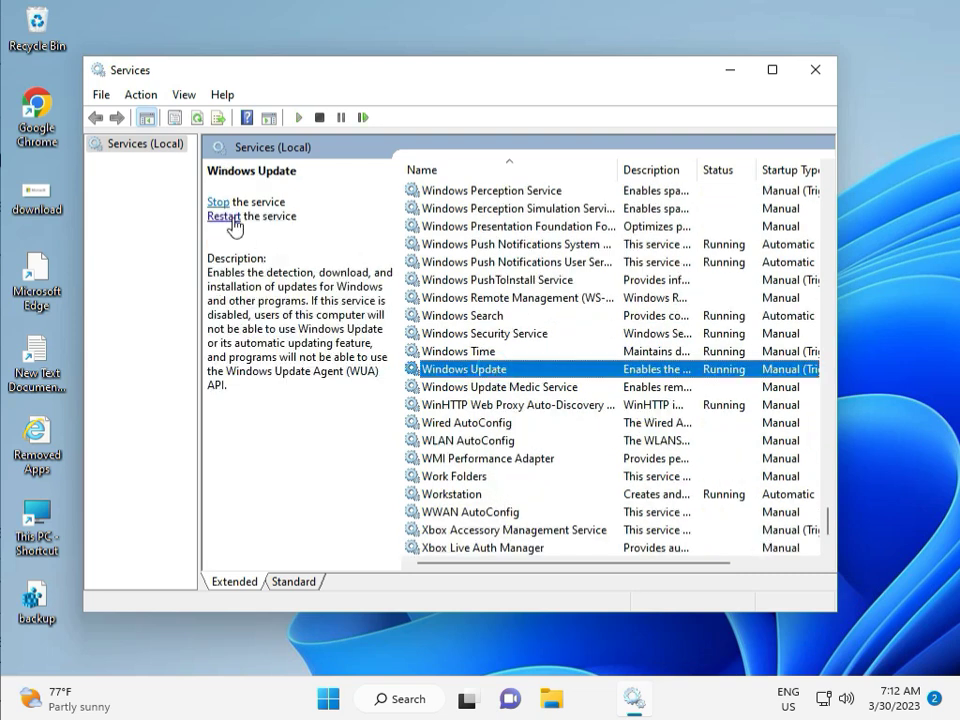
{"action": "left_click", "coordinate": [225, 216]}
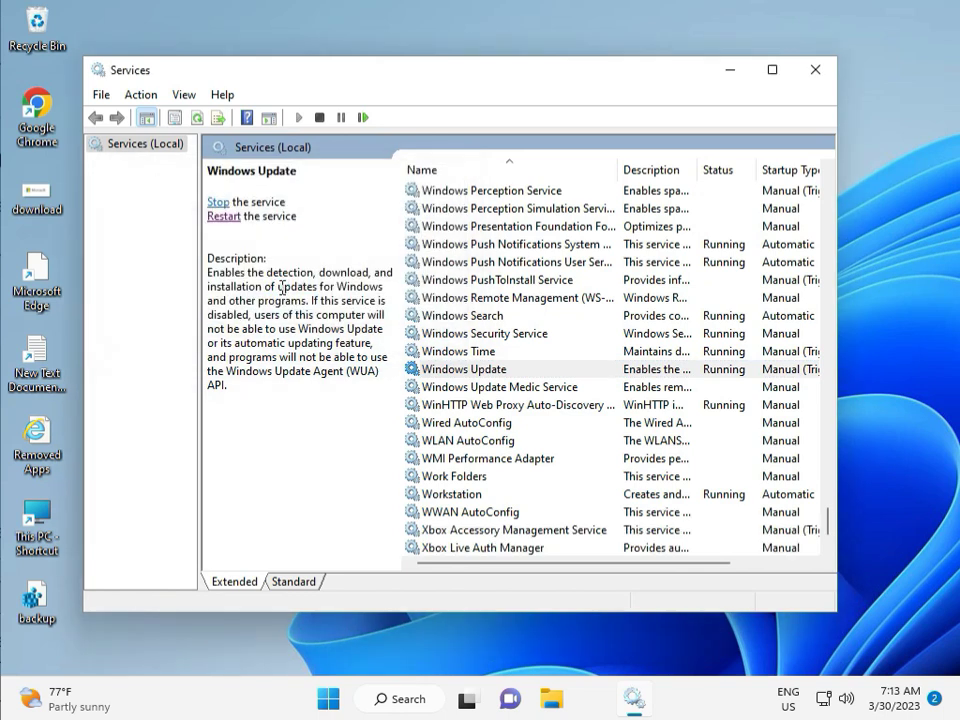
{"action": "mouse_move", "coordinate": [535, 353]}
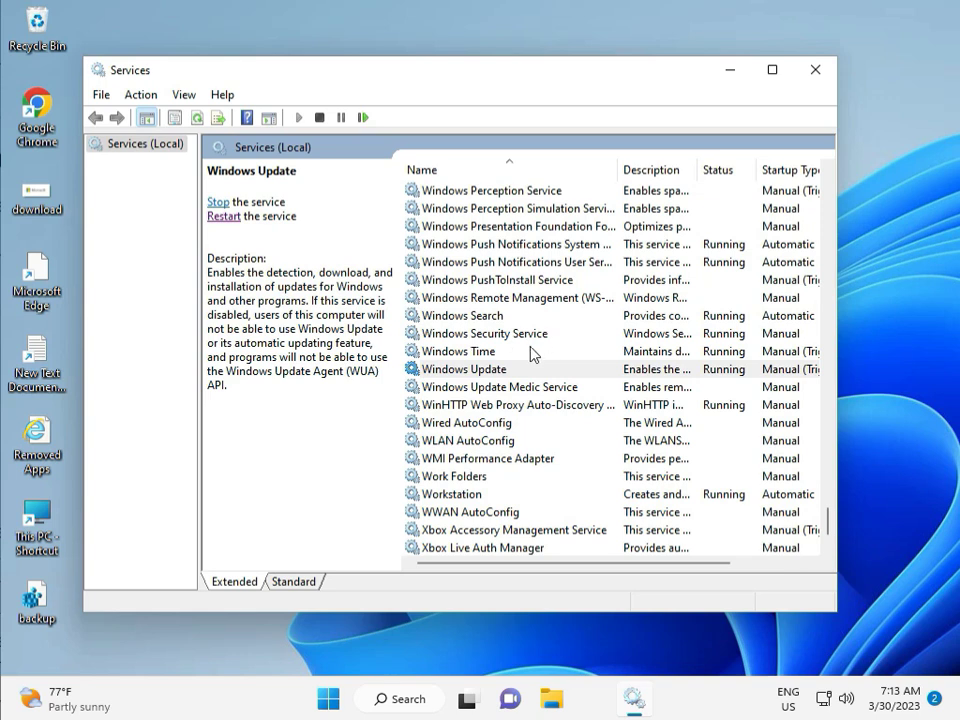
{"action": "double_click", "coordinate": [465, 369]}
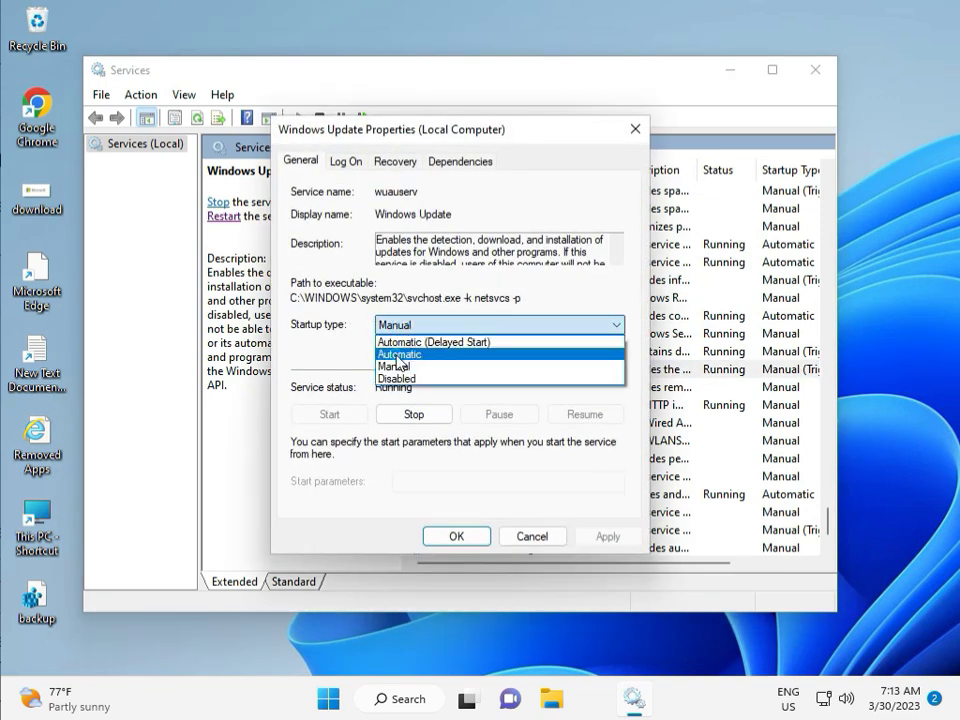
{"action": "left_click", "coordinate": [398, 354]}
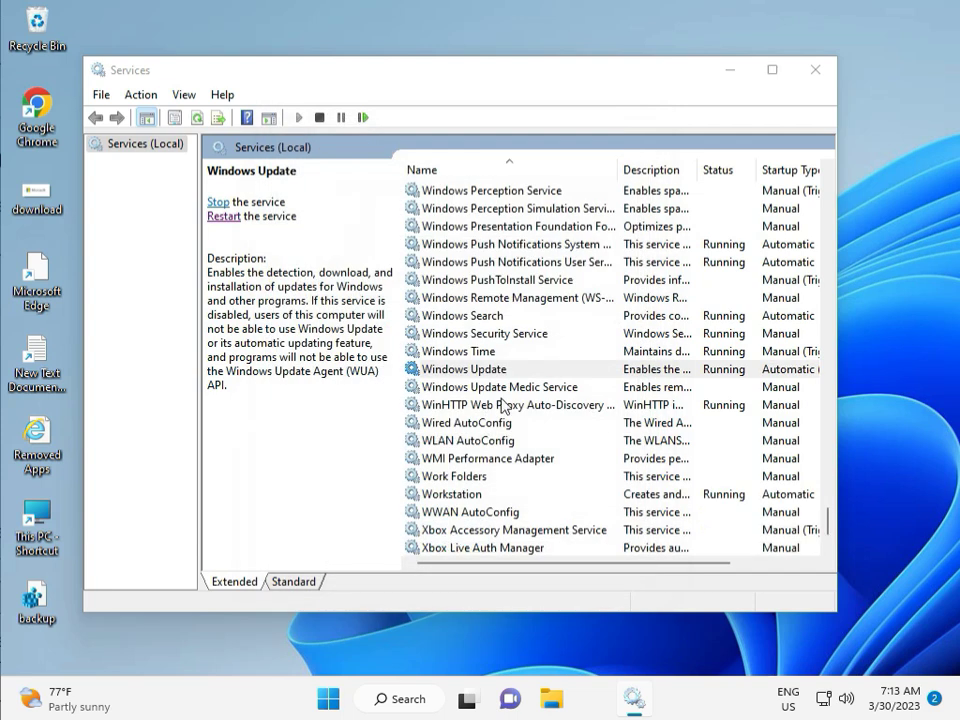
{"action": "left_click", "coordinate": [815, 70]}
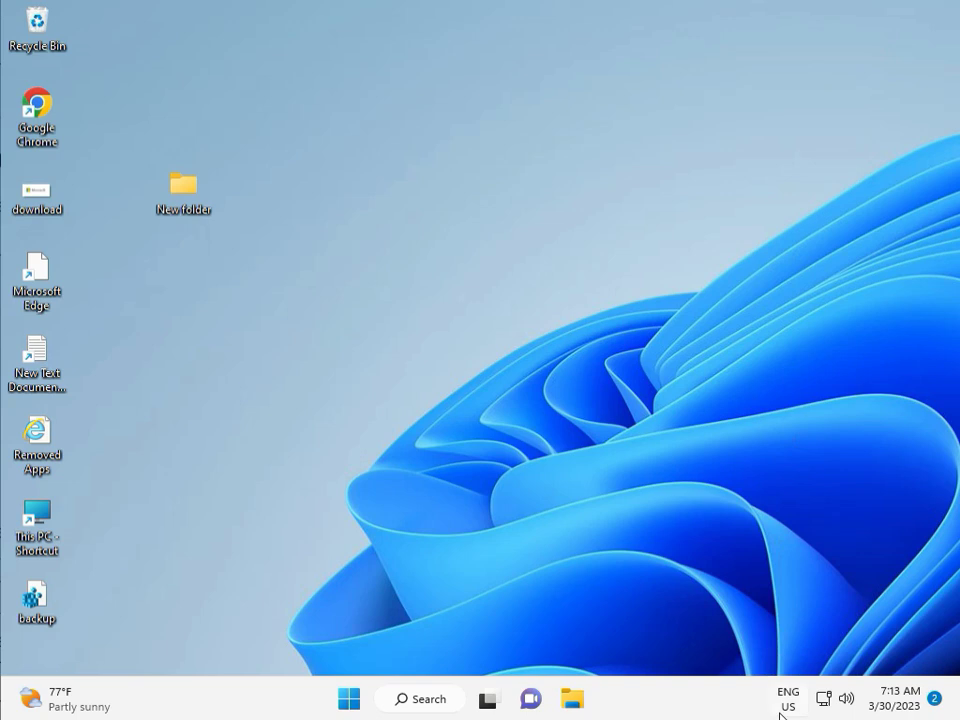
{"action": "mouse_move", "coordinate": [538, 513]}
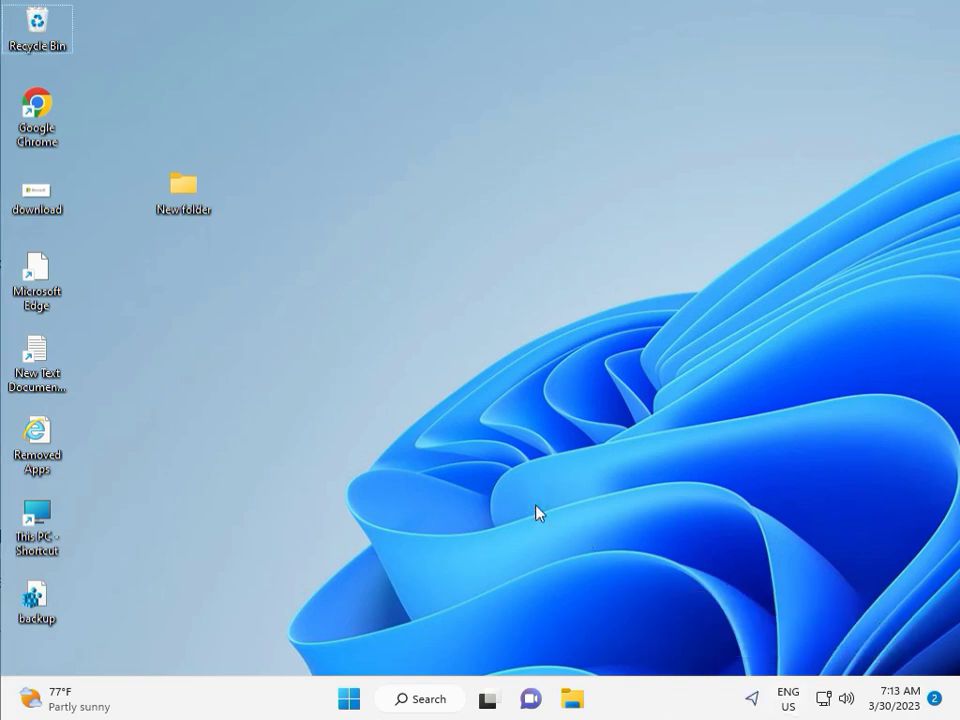
{"action": "mouse_move", "coordinate": [390, 511]}
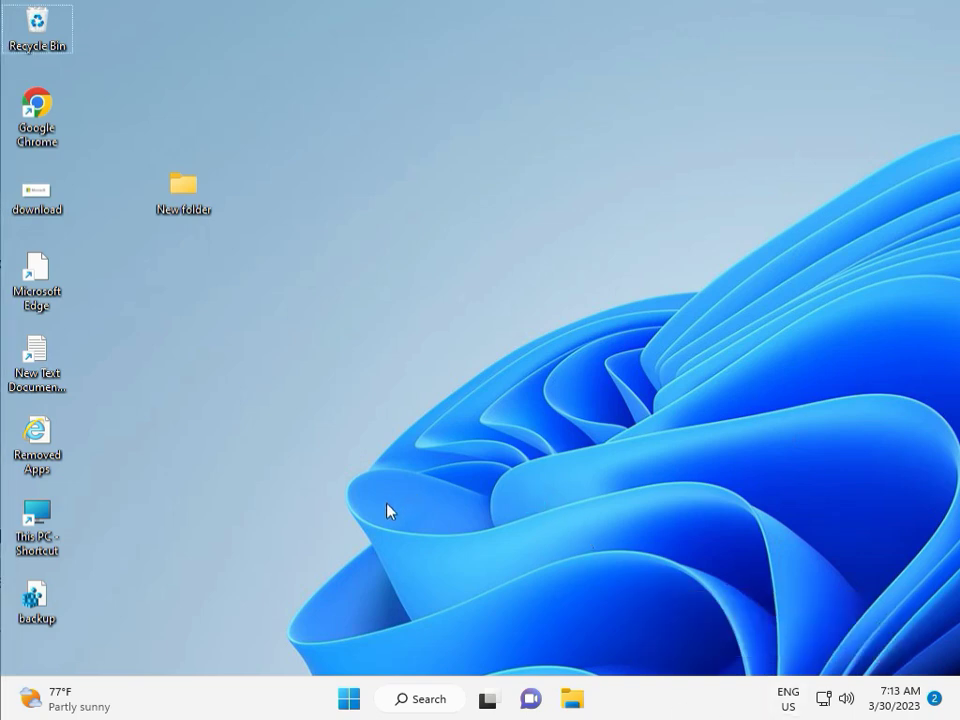
Enter regedit in the Run dialog's Open box, fixing a typo.
{"action": "left_click", "coordinate": [388, 503]}
{"action": "type", "text": "r"}
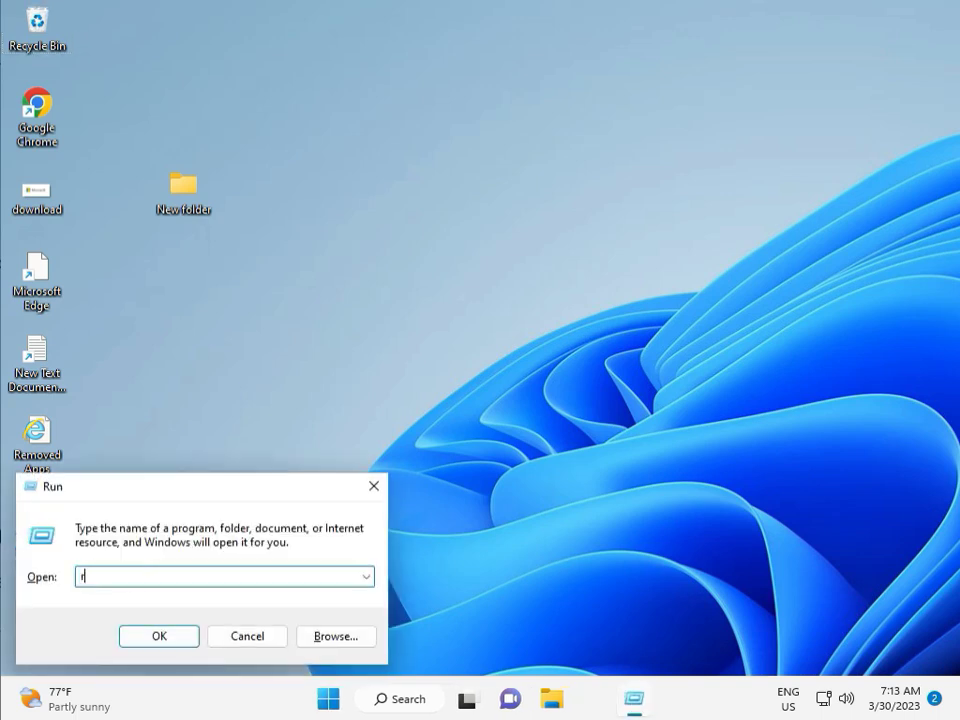
{"action": "type", "text": "egew"}
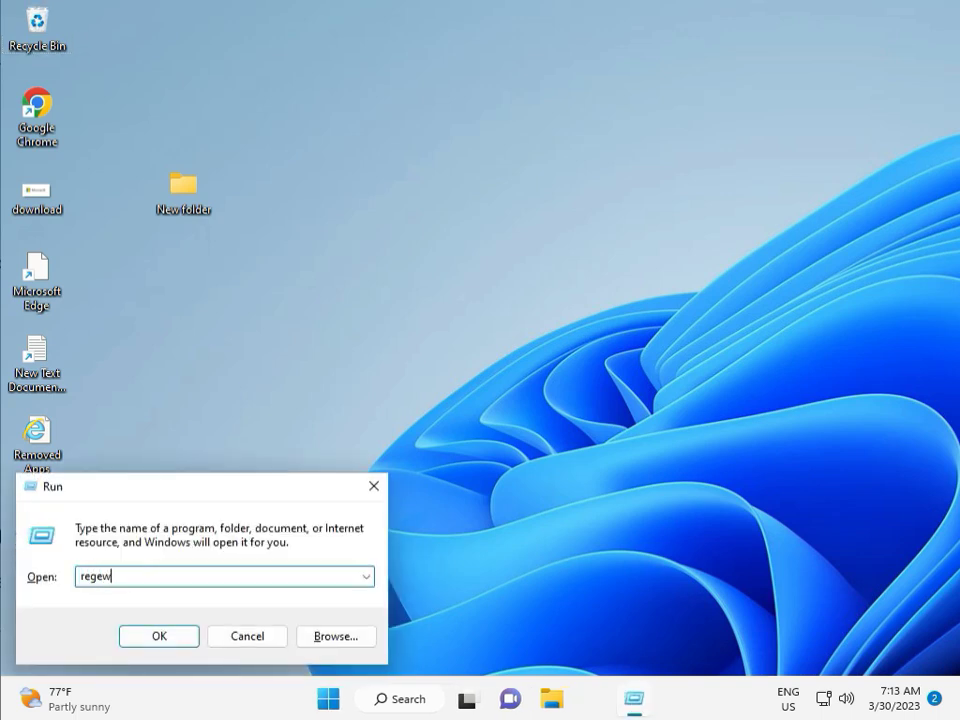
{"action": "key", "text": "Backspace"}
{"action": "type", "text": "dit"}
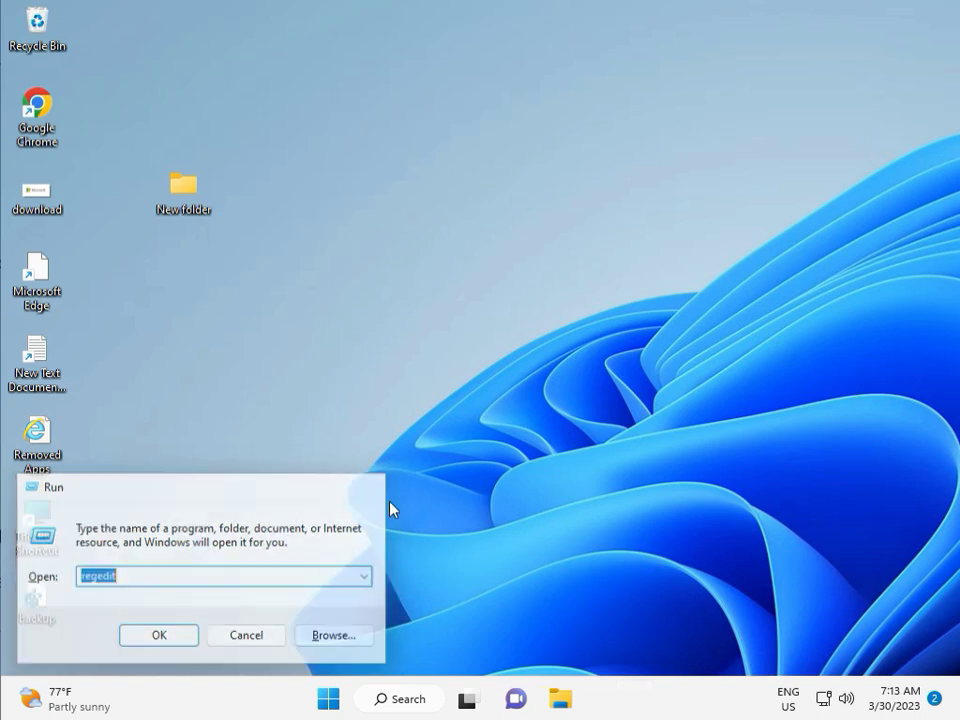
Launch Registry Editor, approve UAC, and expand HKEY_LOCAL_MACHINE\SOFTWARE.
{"action": "left_click", "coordinate": [158, 635]}
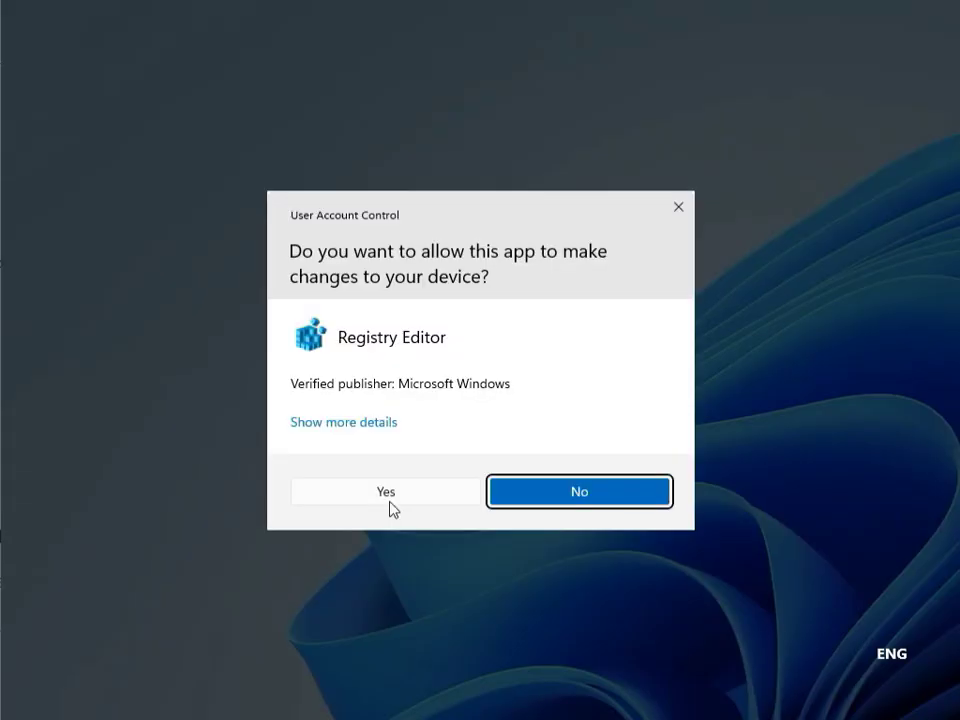
{"action": "mouse_move", "coordinate": [372, 493]}
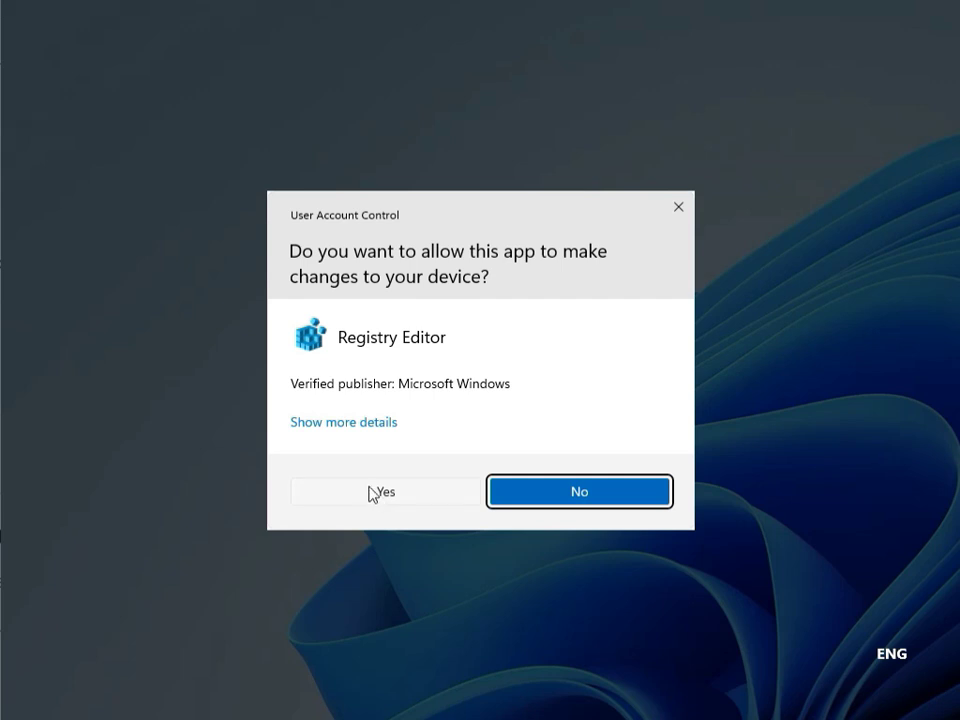
{"action": "left_click", "coordinate": [383, 491]}
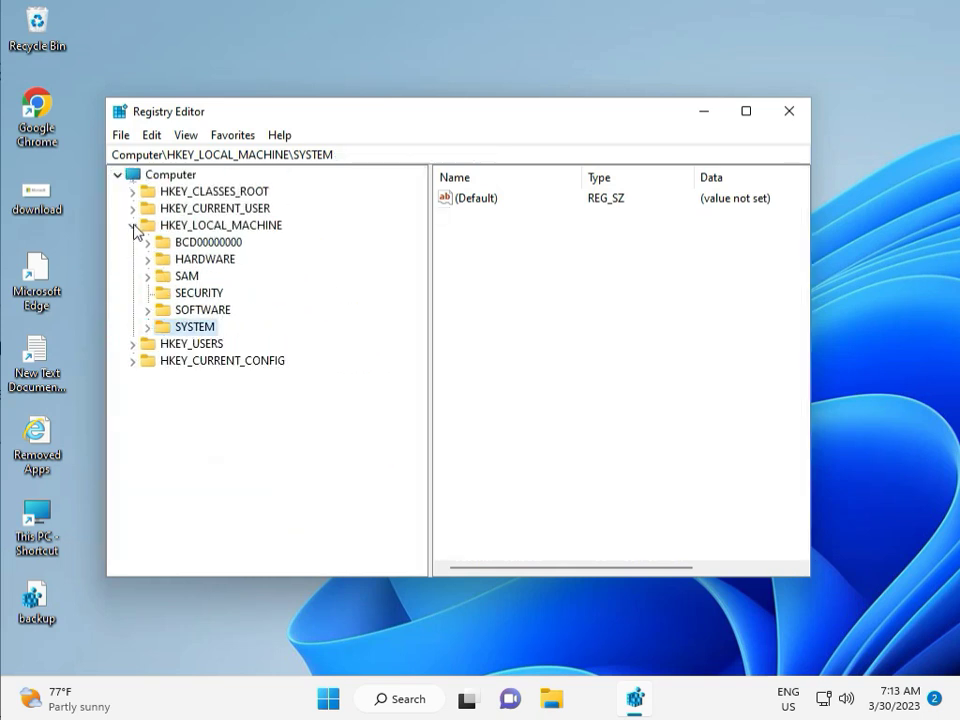
{"action": "left_click", "coordinate": [133, 225]}
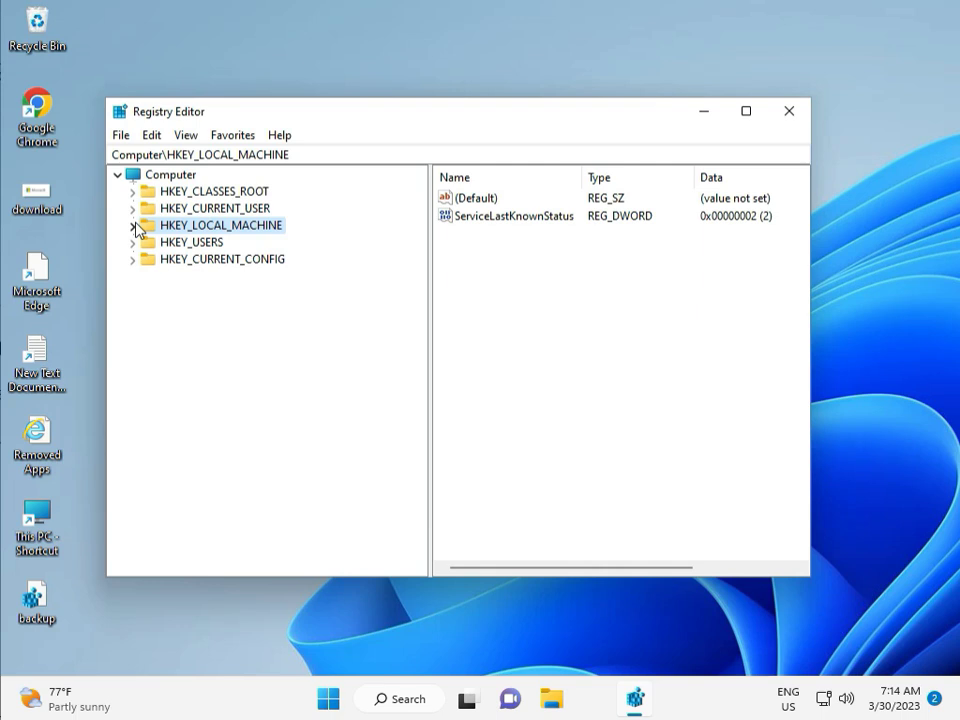
{"action": "left_click", "coordinate": [133, 225]}
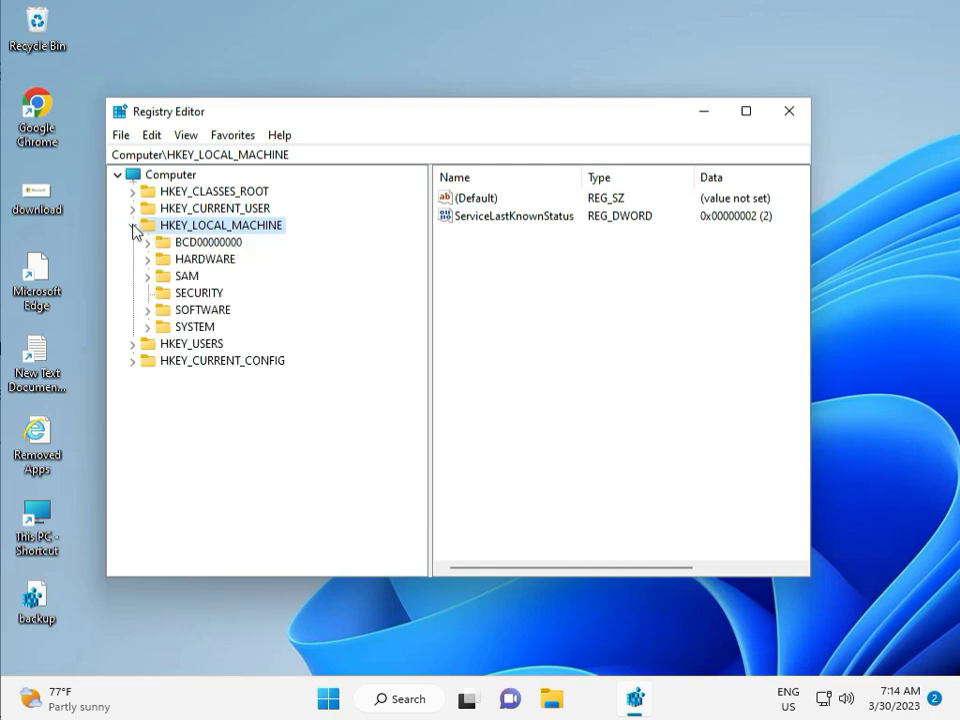
{"action": "left_click", "coordinate": [152, 309]}
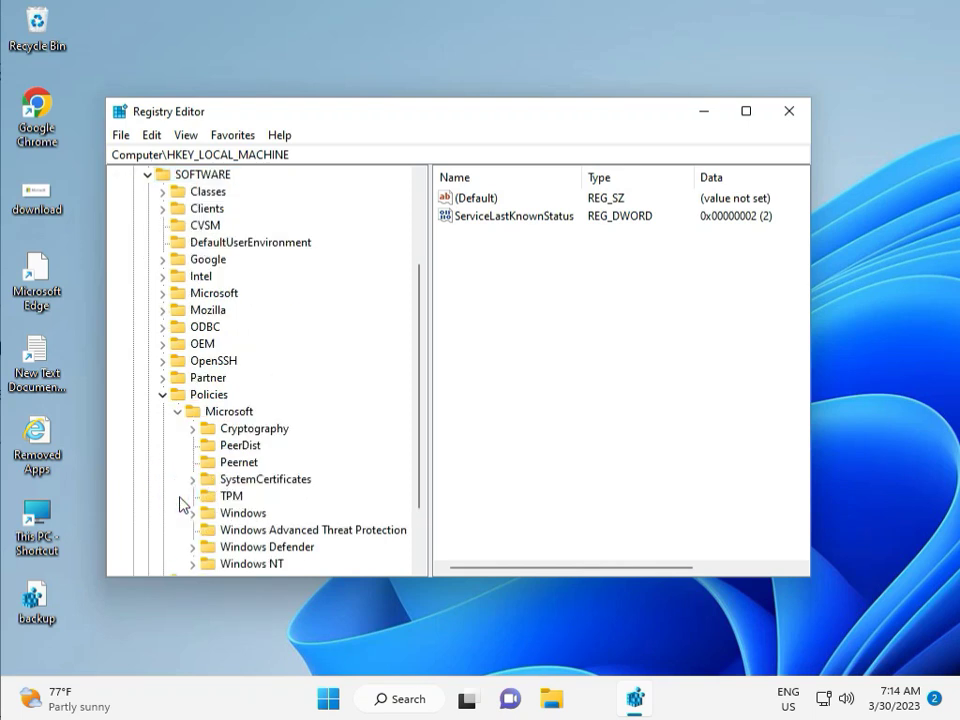
Browse to SOFTWARE\Policies\Microsoft\Windows, then close Registry Editor.
{"action": "scroll", "scroll_direction": "down", "scroll_amount": 3}
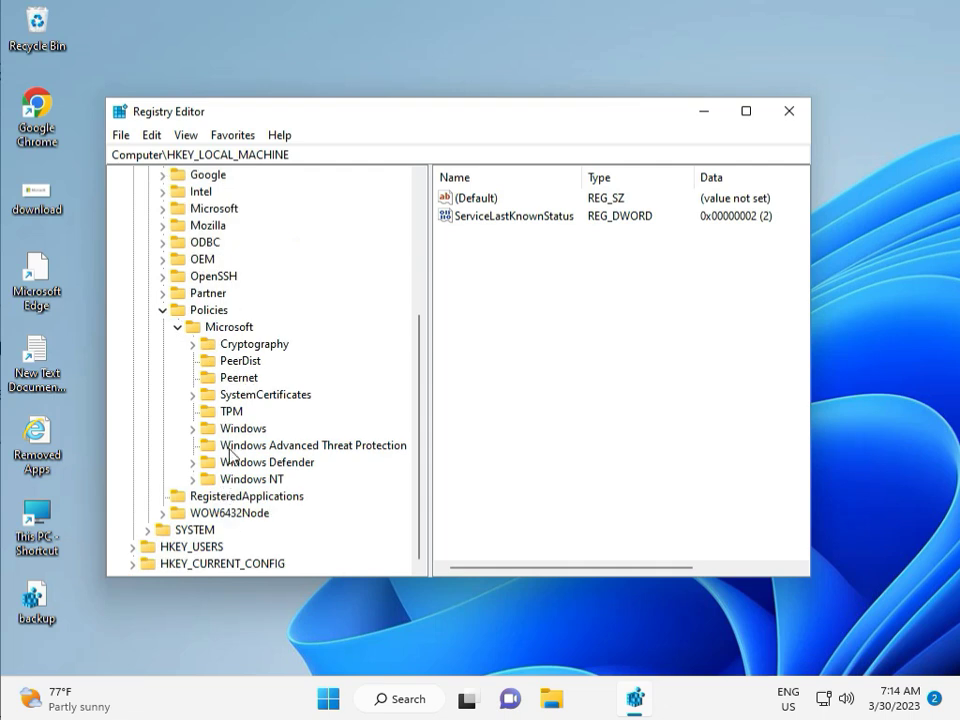
{"action": "left_click", "coordinate": [194, 428]}
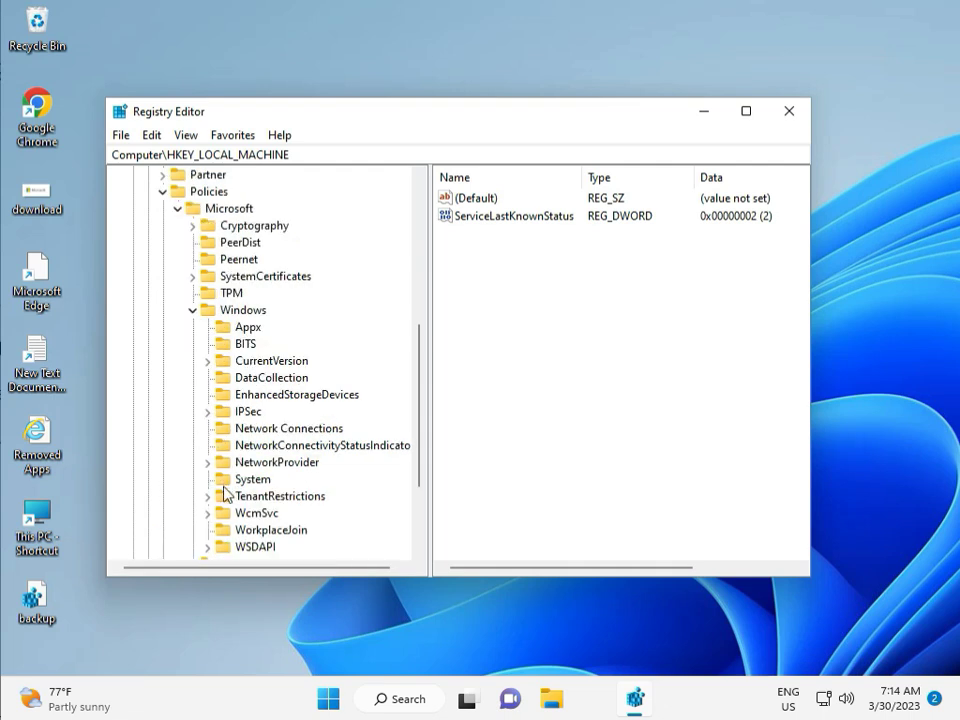
{"action": "scroll", "scroll_direction": "down", "scroll_amount": 3}
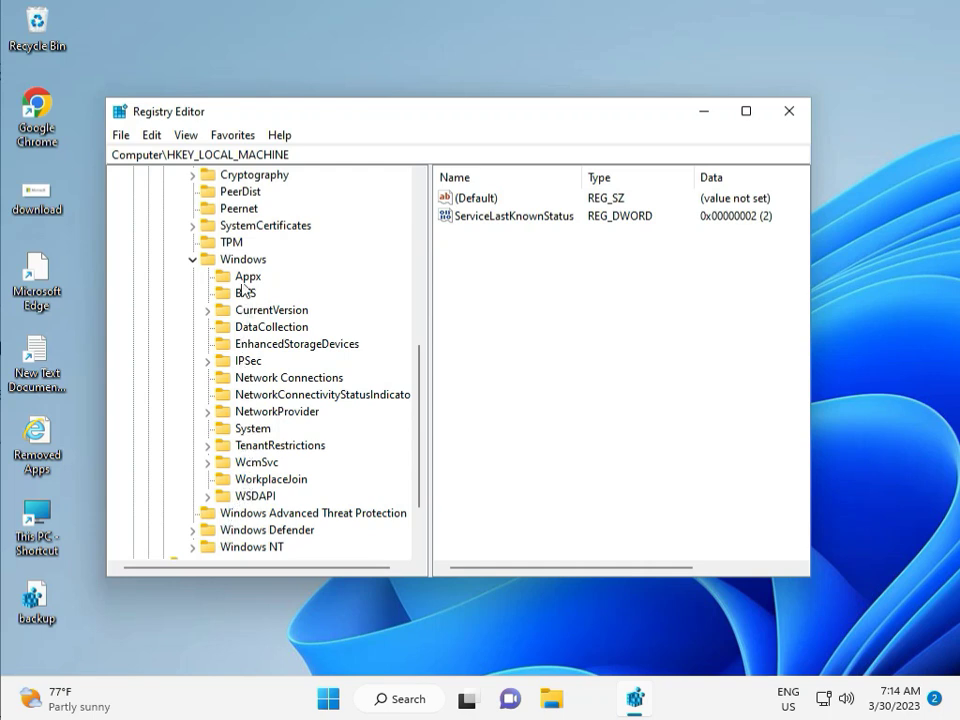
{"action": "mouse_move", "coordinate": [252, 432]}
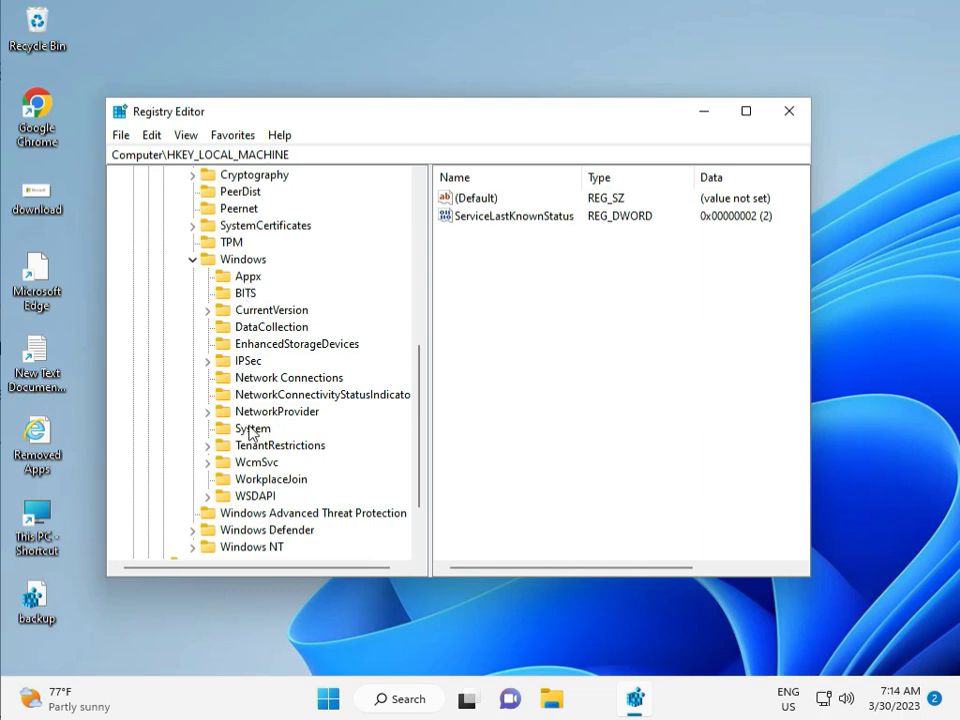
{"action": "mouse_move", "coordinate": [256, 460]}
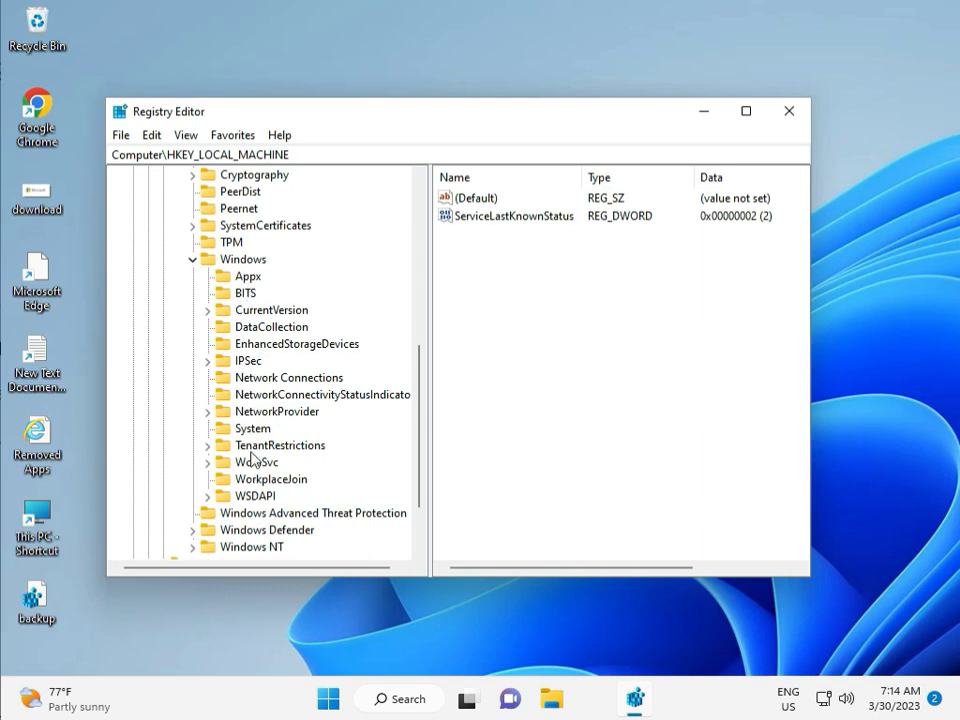
{"action": "mouse_move", "coordinate": [247, 492]}
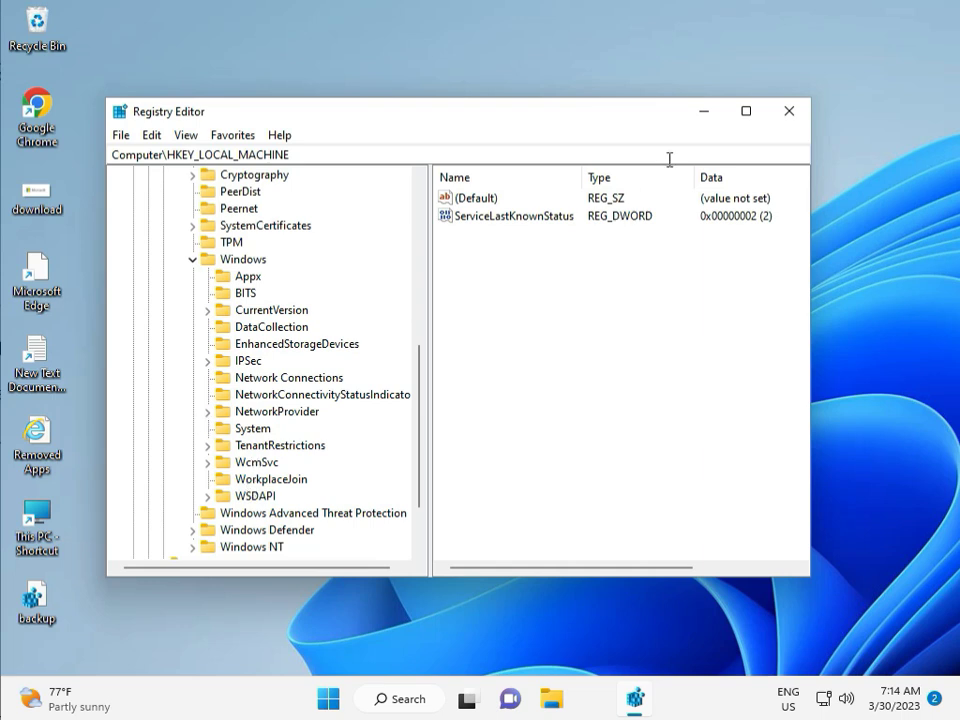
{"action": "left_click", "coordinate": [789, 111]}
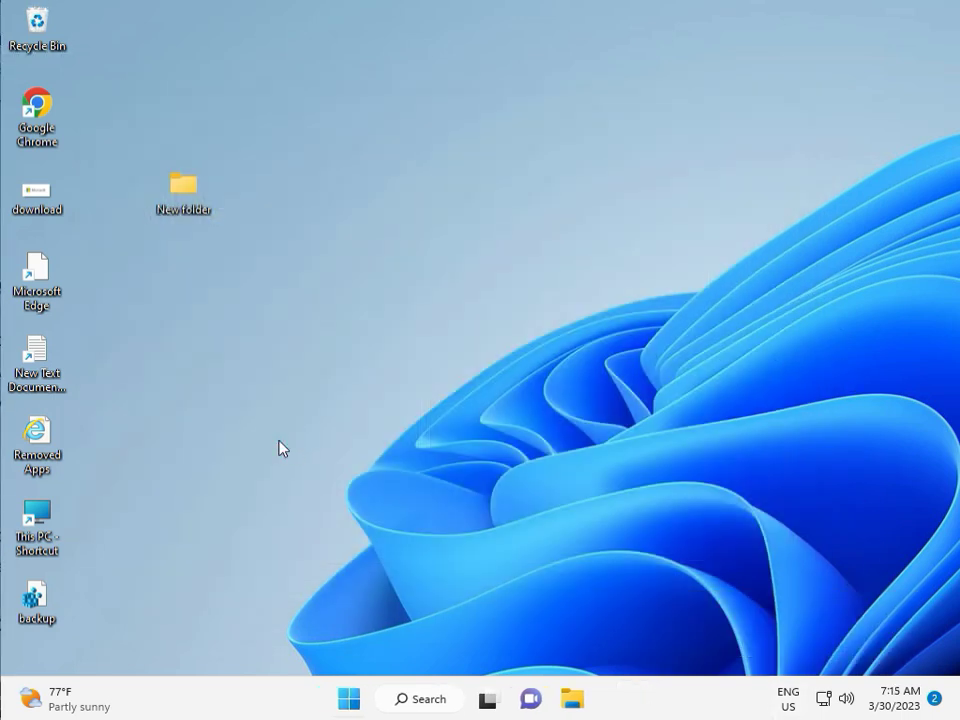
Search for cmd and run Command Prompt as administrator, approving the UAC prompt.
{"action": "type", "text": "cmd"}
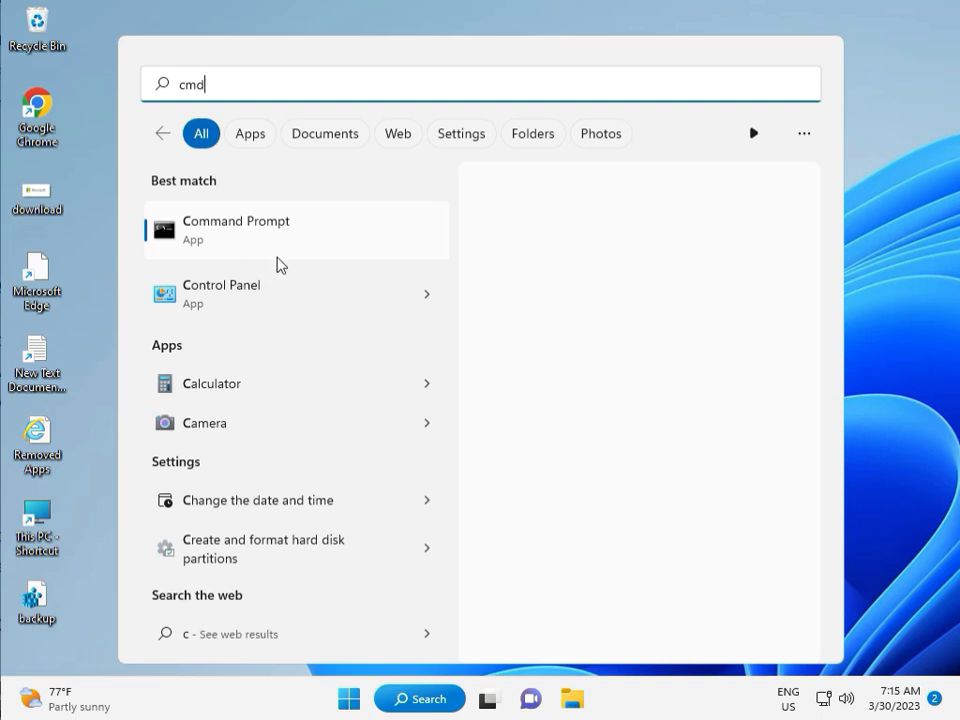
{"action": "mouse_move", "coordinate": [274, 243]}
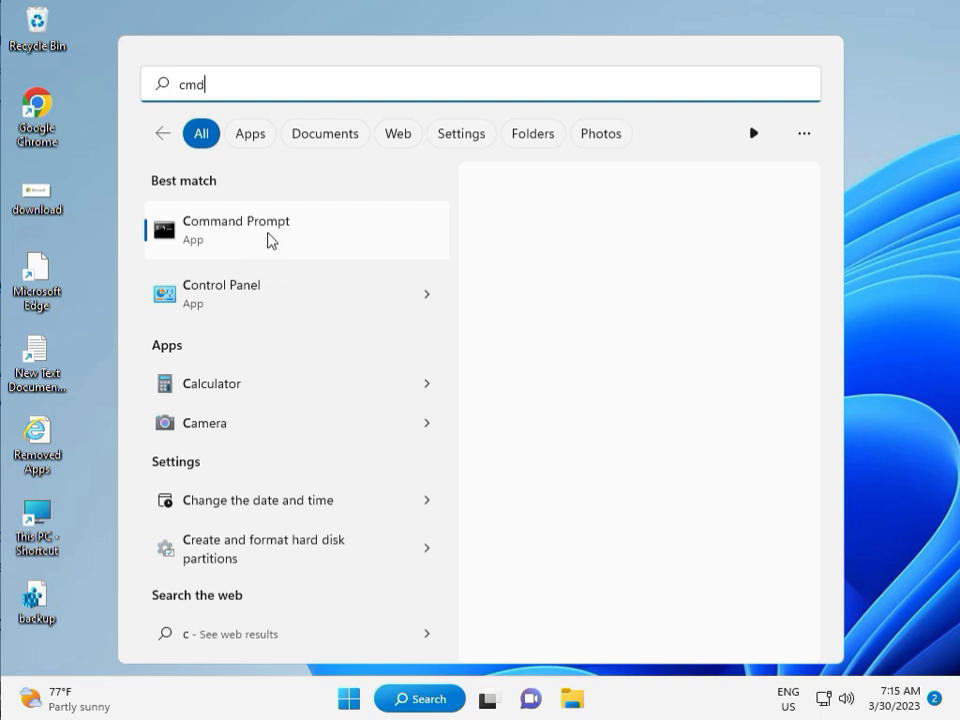
{"action": "left_click", "coordinate": [296, 230]}
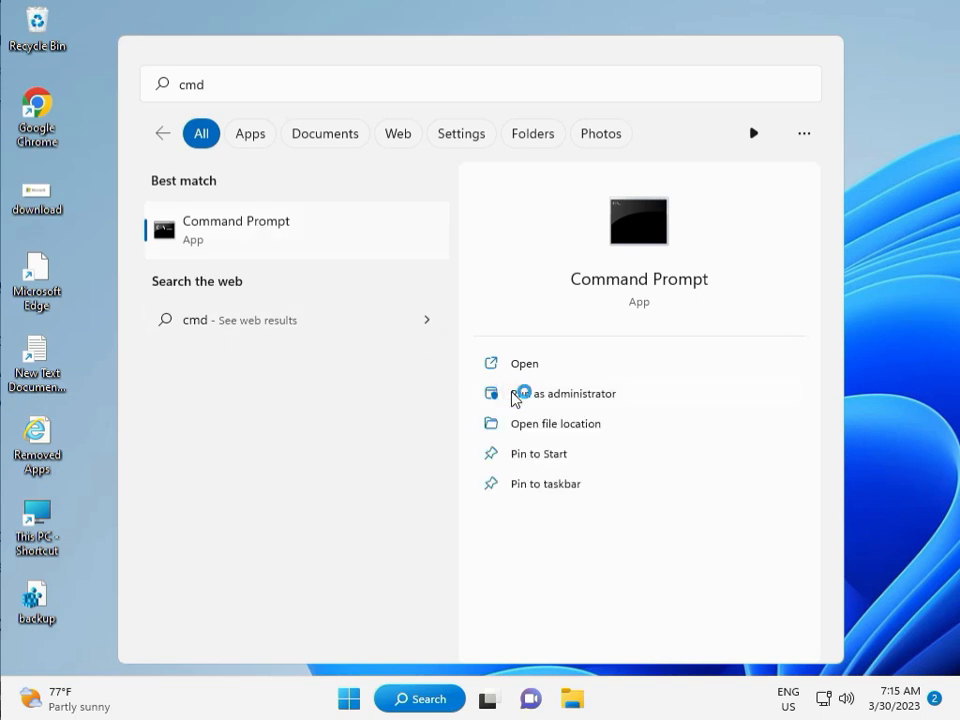
{"action": "left_click", "coordinate": [563, 393]}
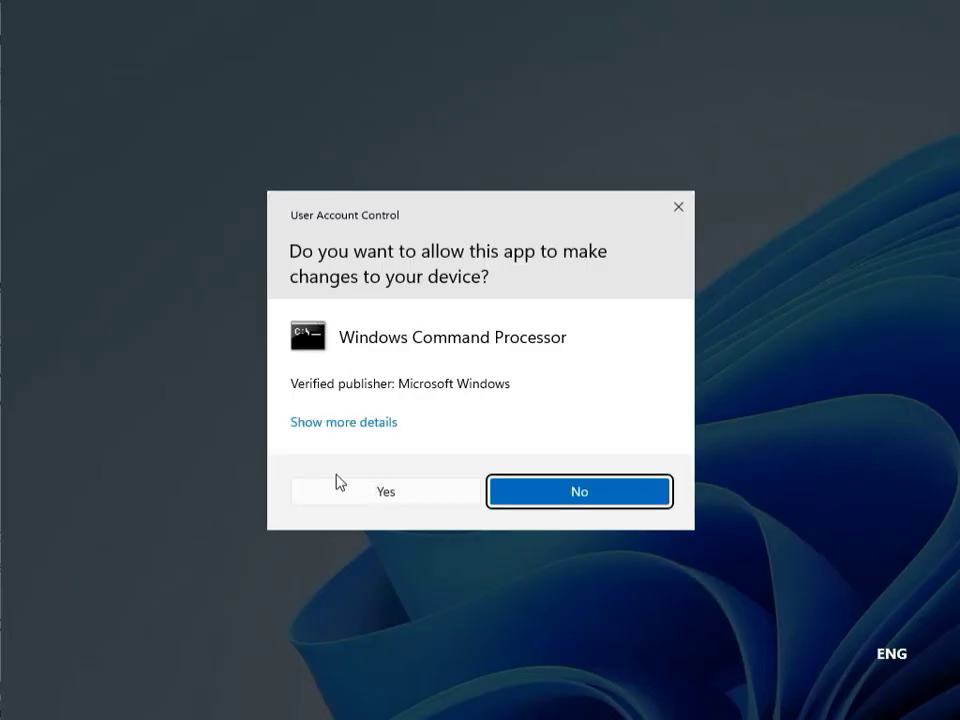
{"action": "left_click", "coordinate": [578, 491]}
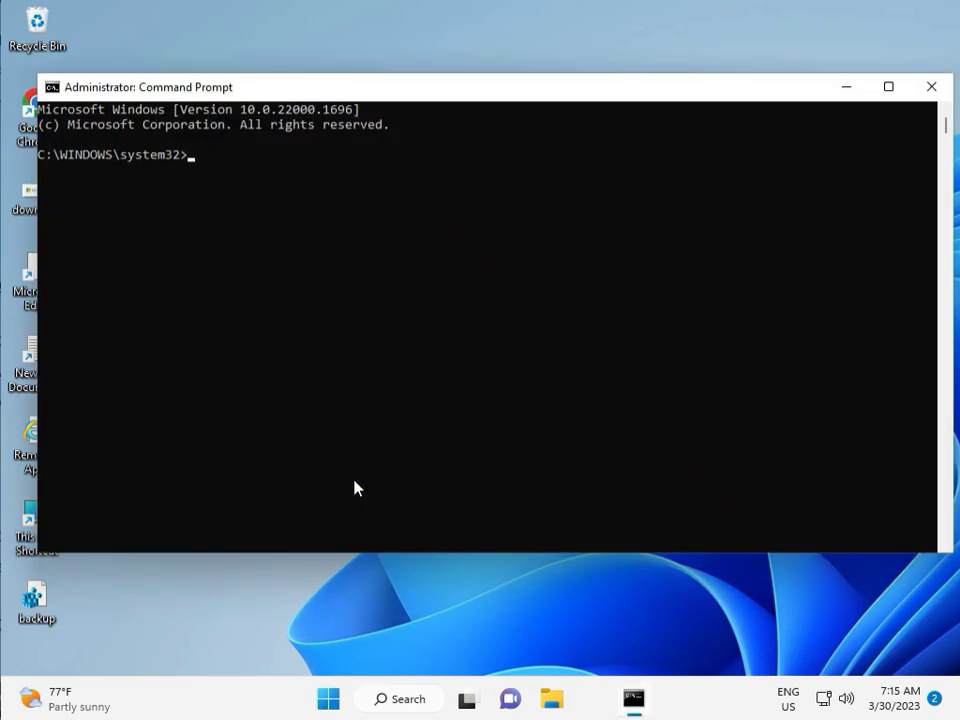
Run chkdsk /f /r and answer y to schedule the check at restart.
{"action": "type", "text": "ch"}
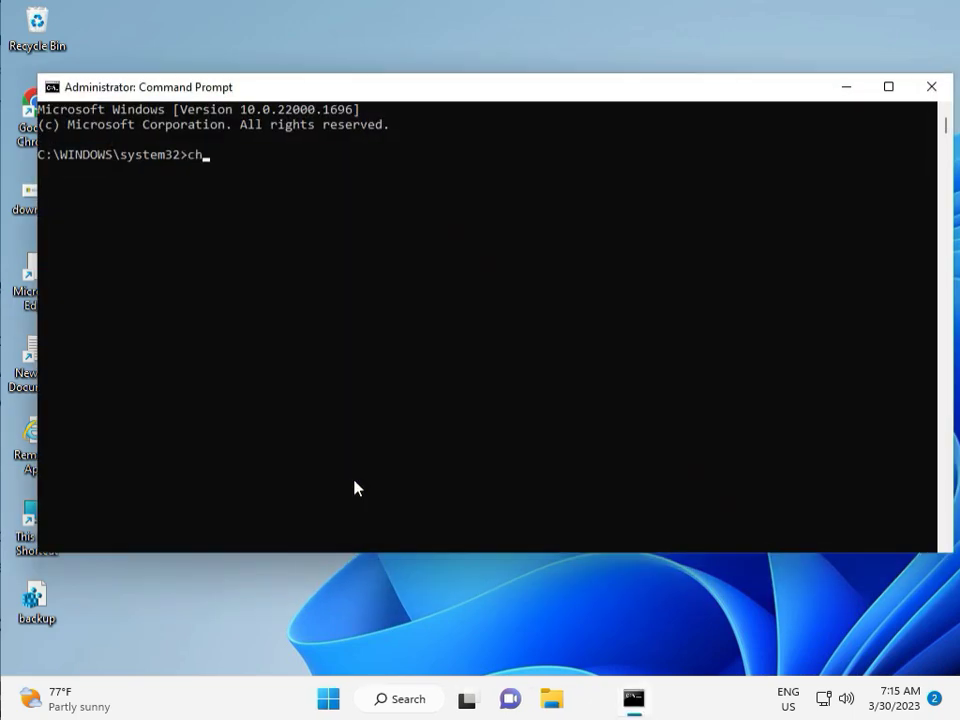
{"action": "type", "text": "kd"}
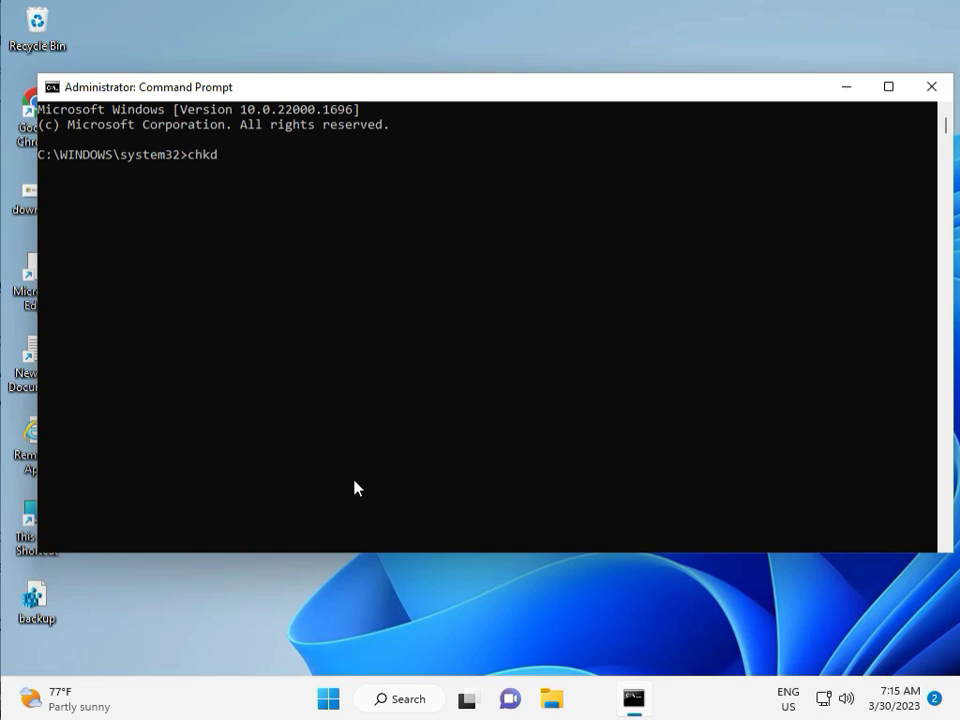
{"action": "type", "text": "sk"}
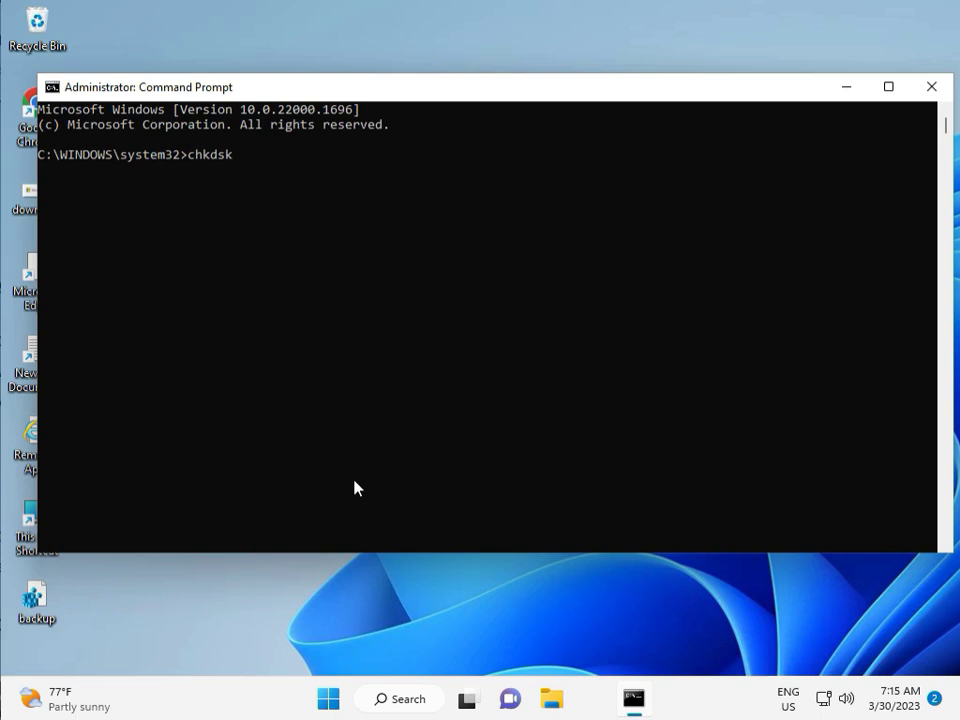
{"action": "type", "text": "/f /"}
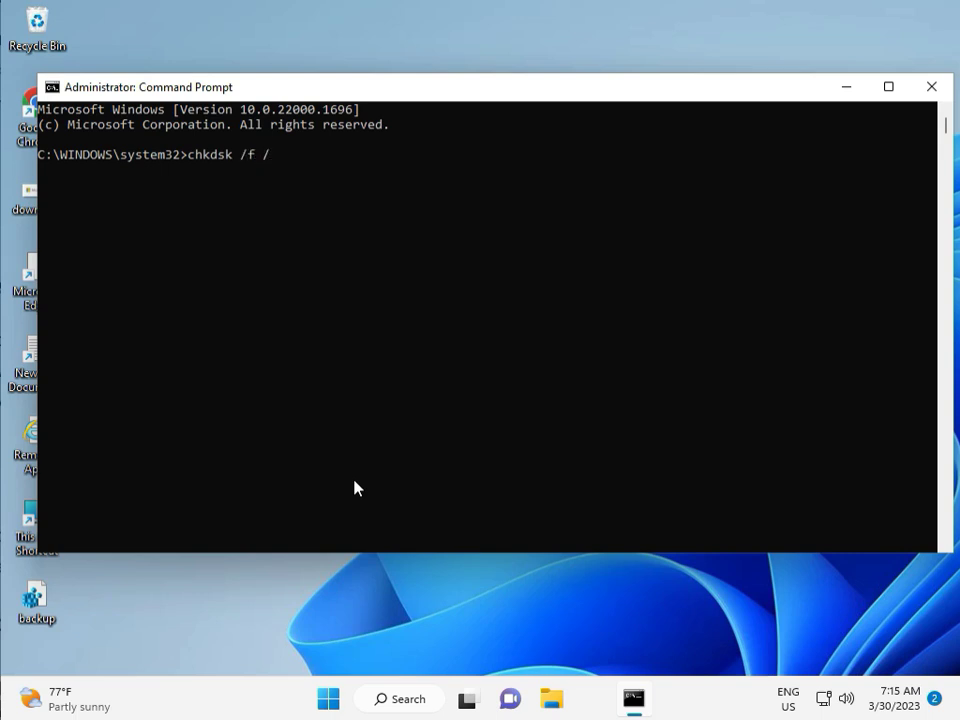
{"action": "type", "text": "r"}
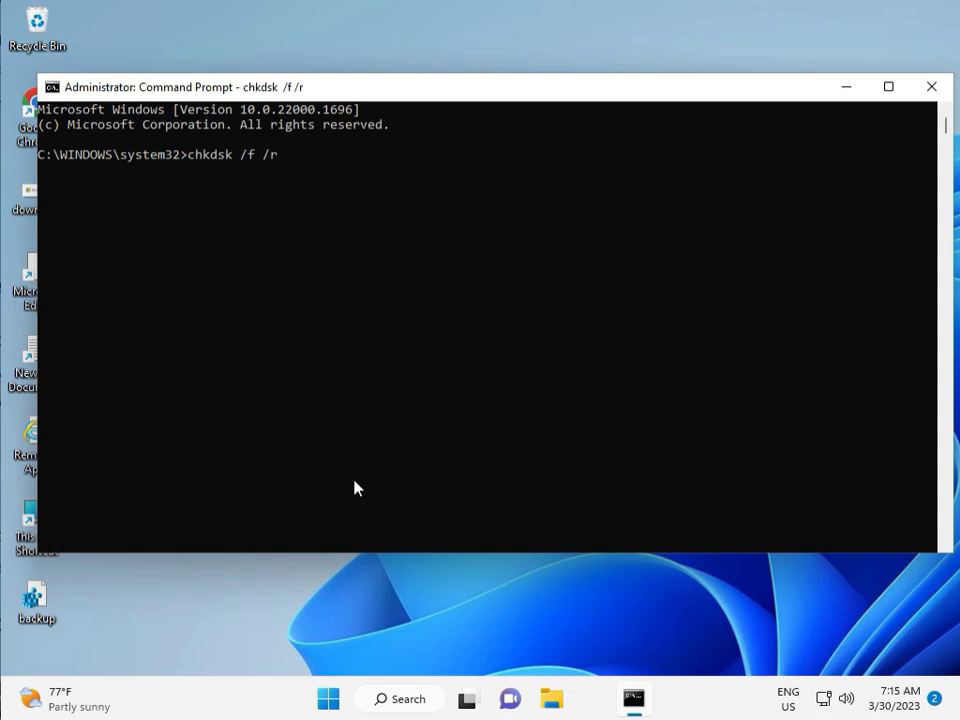
{"action": "key", "text": "Return"}
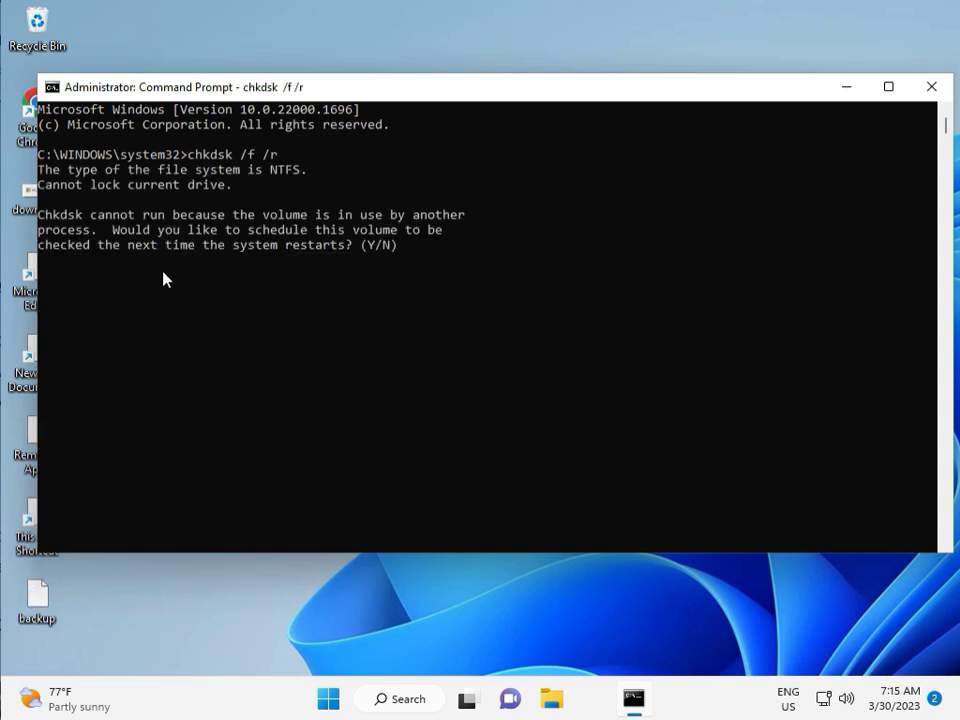
{"action": "mouse_move", "coordinate": [248, 217]}
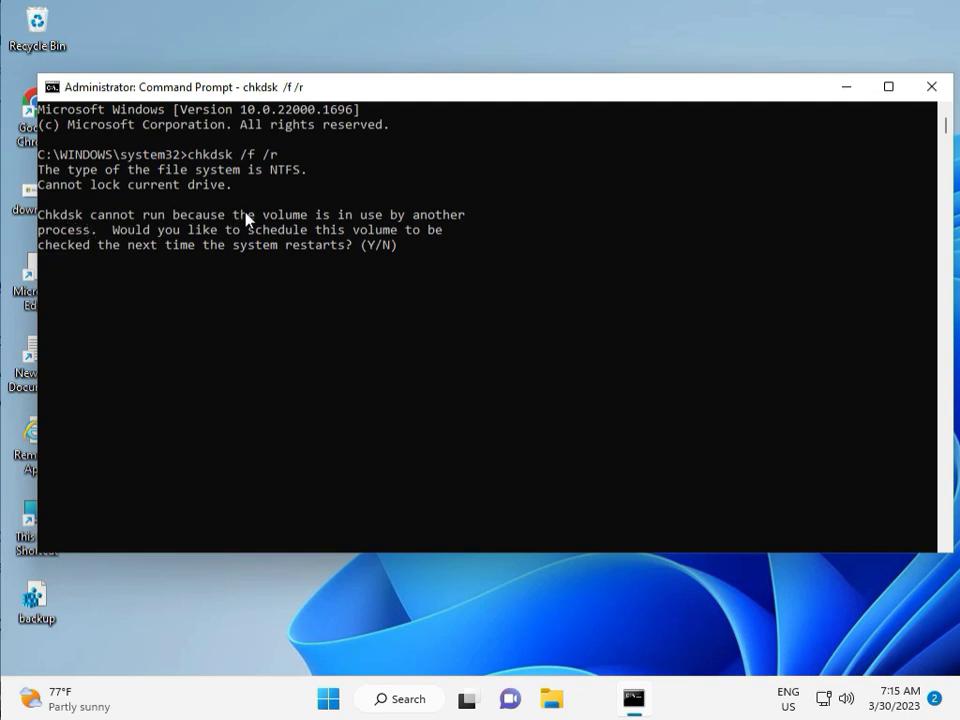
{"action": "mouse_move", "coordinate": [168, 263]}
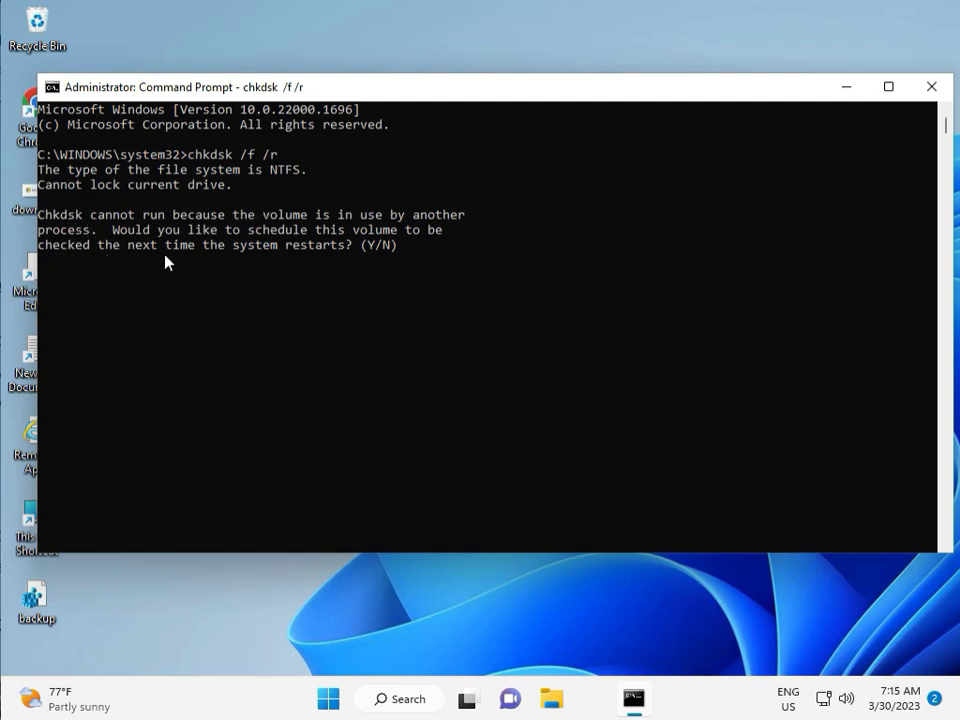
{"action": "type", "text": "y"}
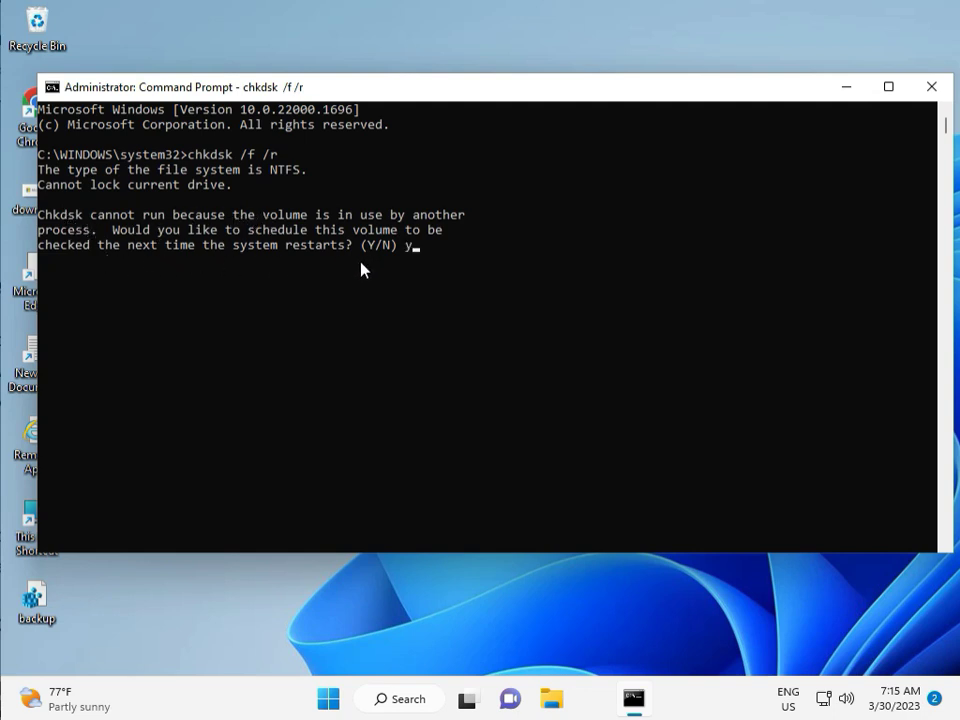
{"action": "mouse_move", "coordinate": [388, 272]}
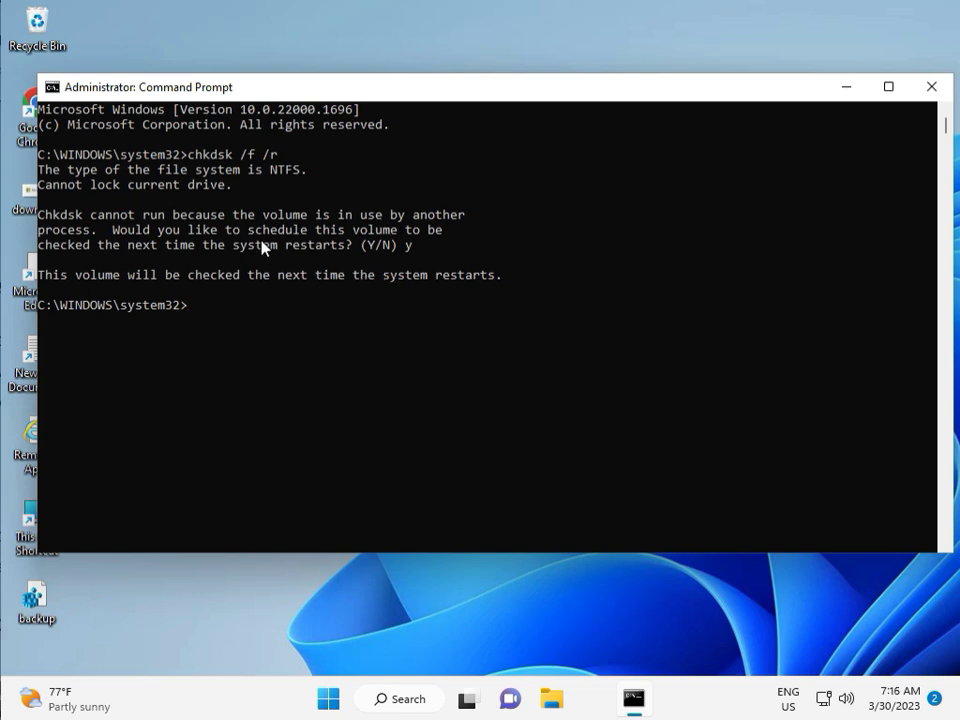
{"action": "mouse_move", "coordinate": [168, 348]}
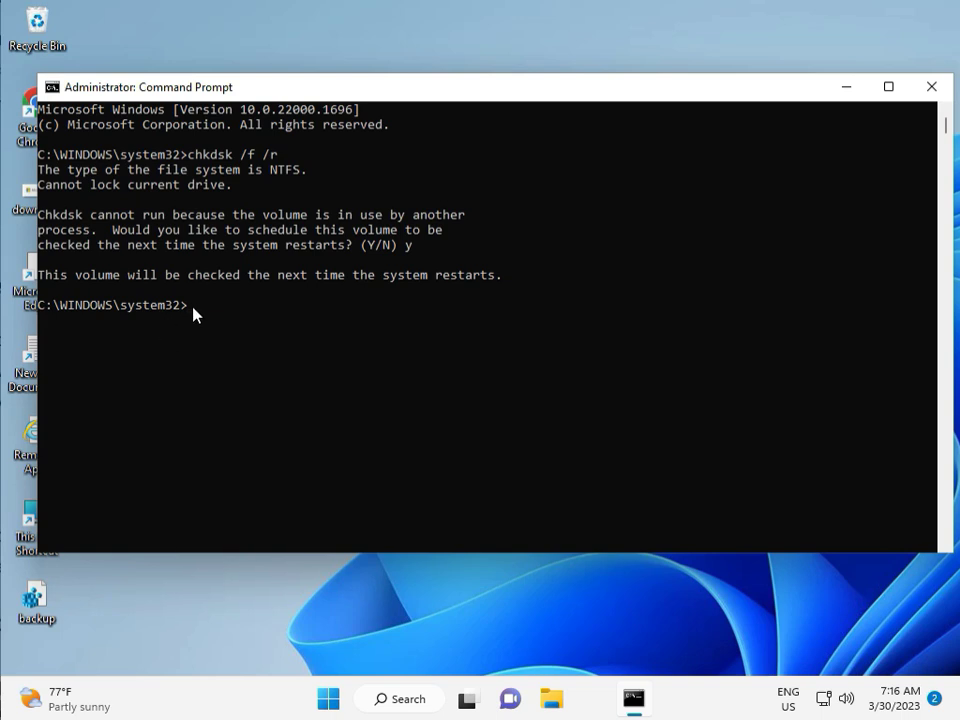
{"action": "mouse_move", "coordinate": [918, 120]}
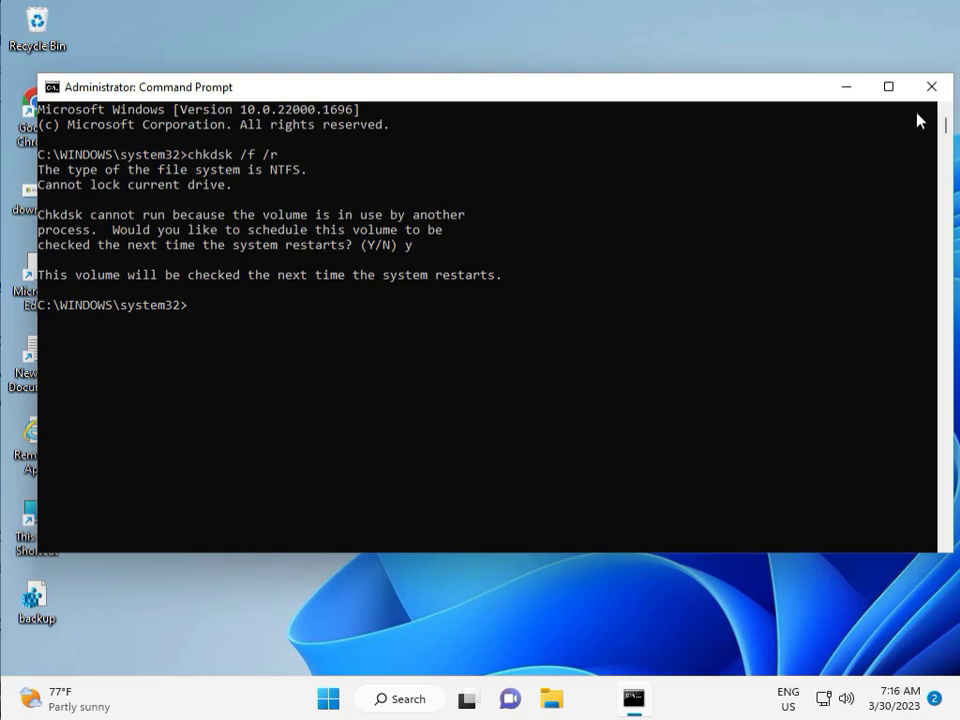
Close the current prompt and launch cmd as administrator, approving the UAC prompt.
{"action": "left_click", "coordinate": [931, 86]}
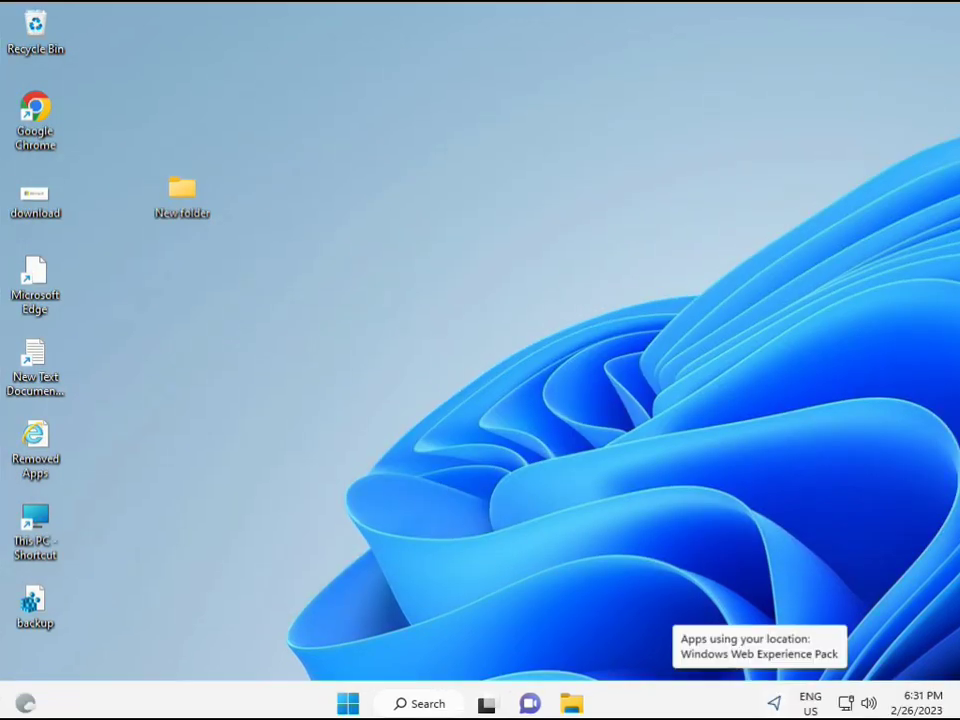
{"action": "left_click", "coordinate": [347, 703]}
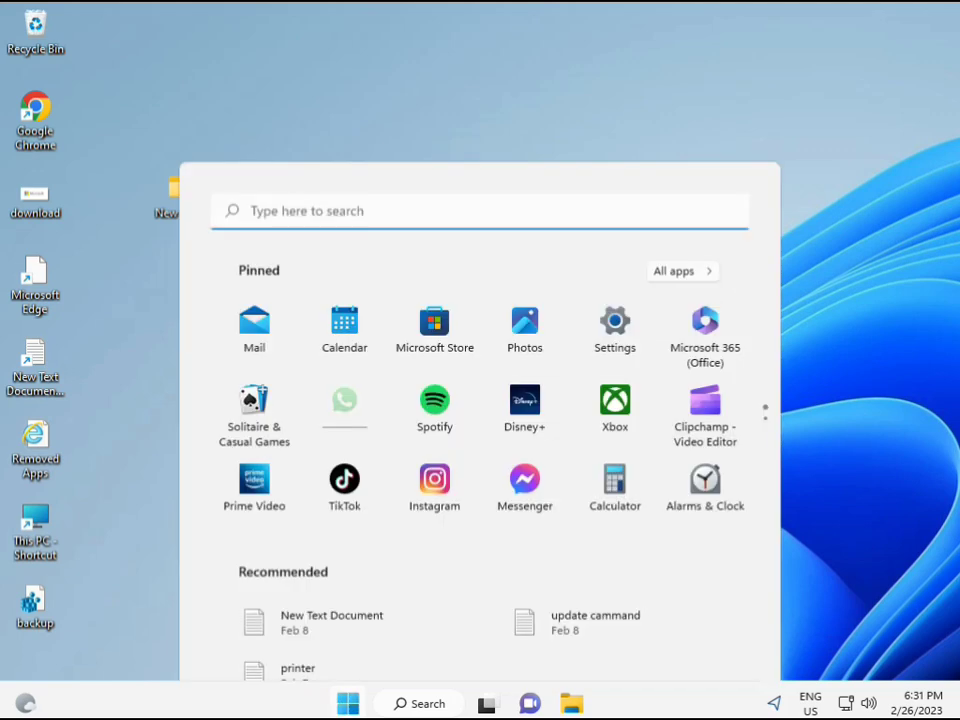
{"action": "type", "text": "cmd"}
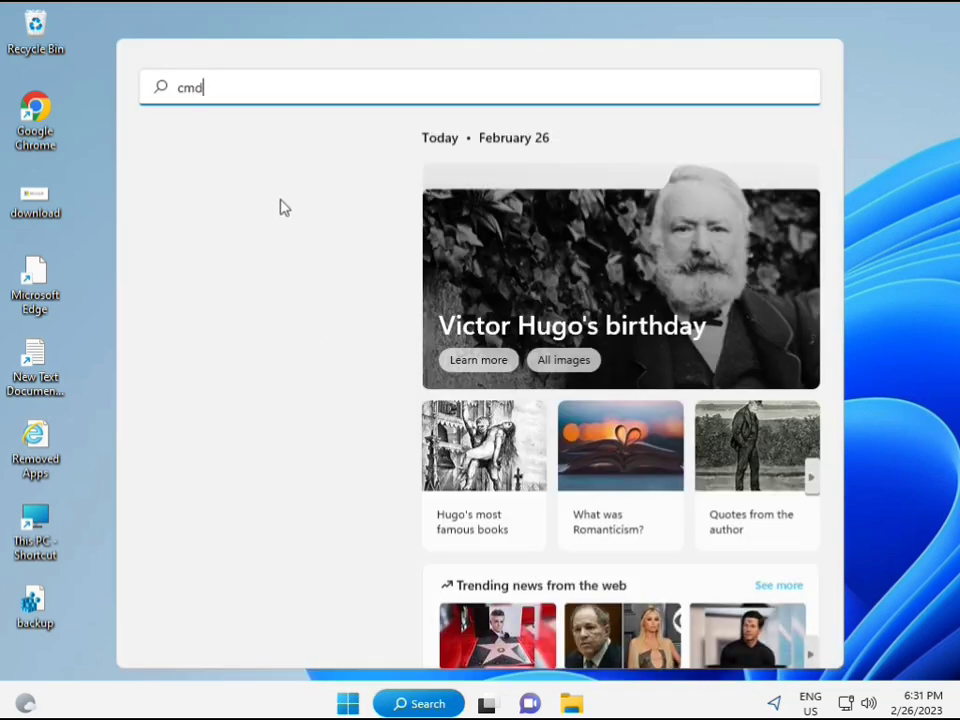
{"action": "type", "text": "cmd"}
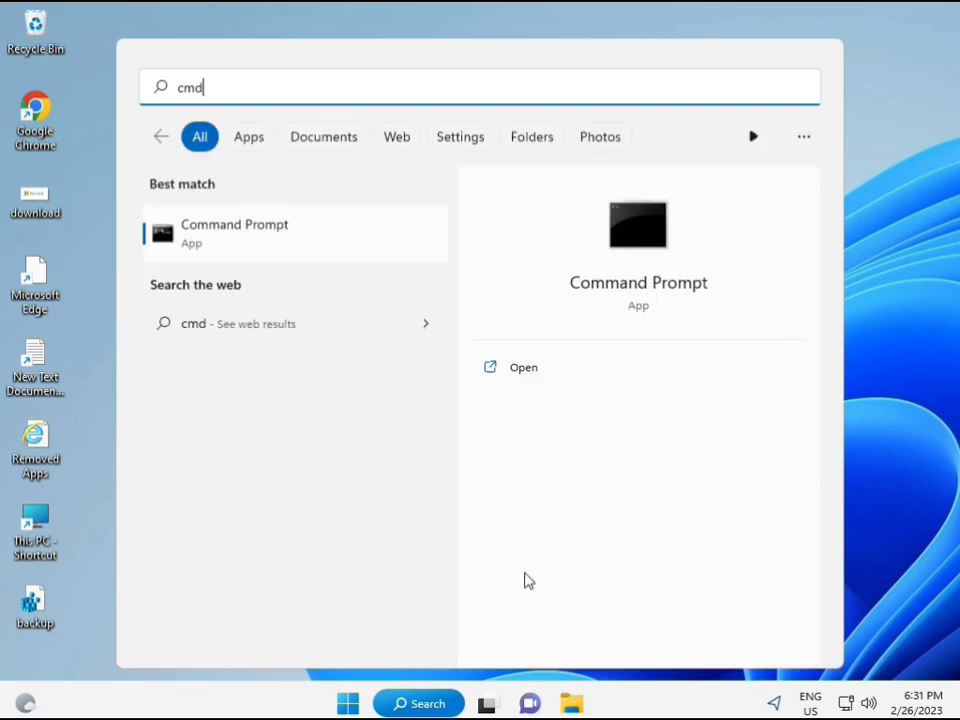
{"action": "mouse_move", "coordinate": [211, 235]}
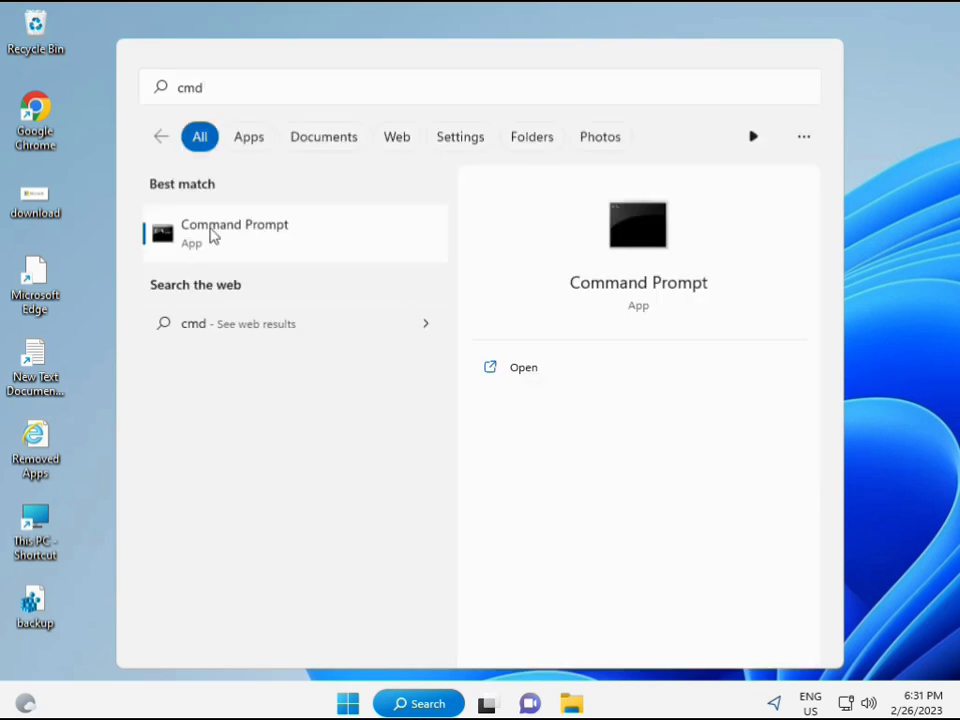
{"action": "mouse_move", "coordinate": [247, 240]}
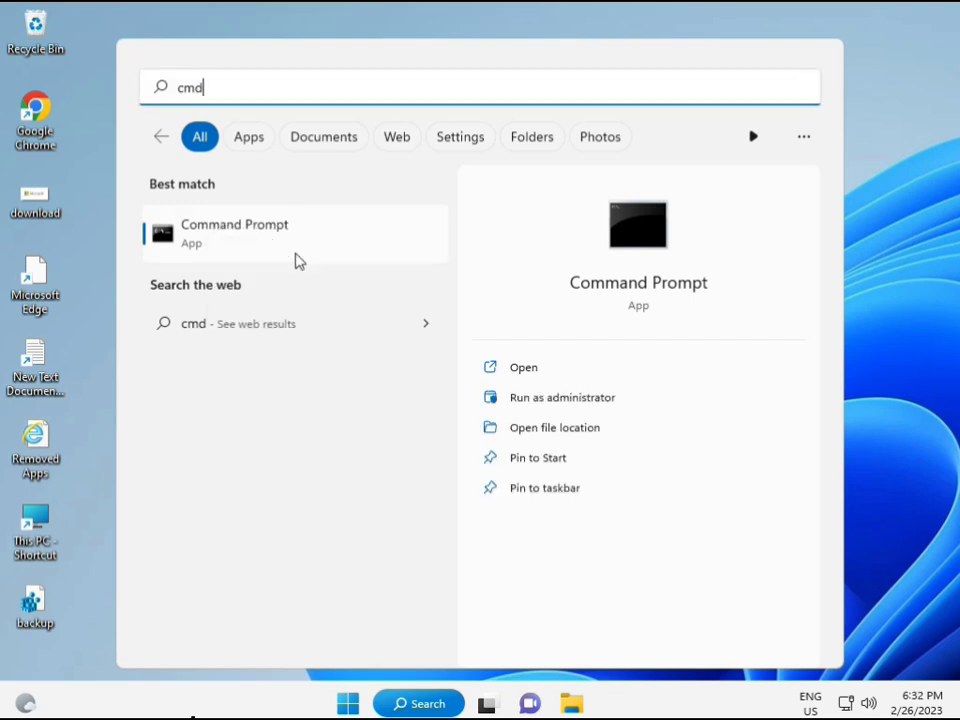
{"action": "left_click", "coordinate": [561, 397]}
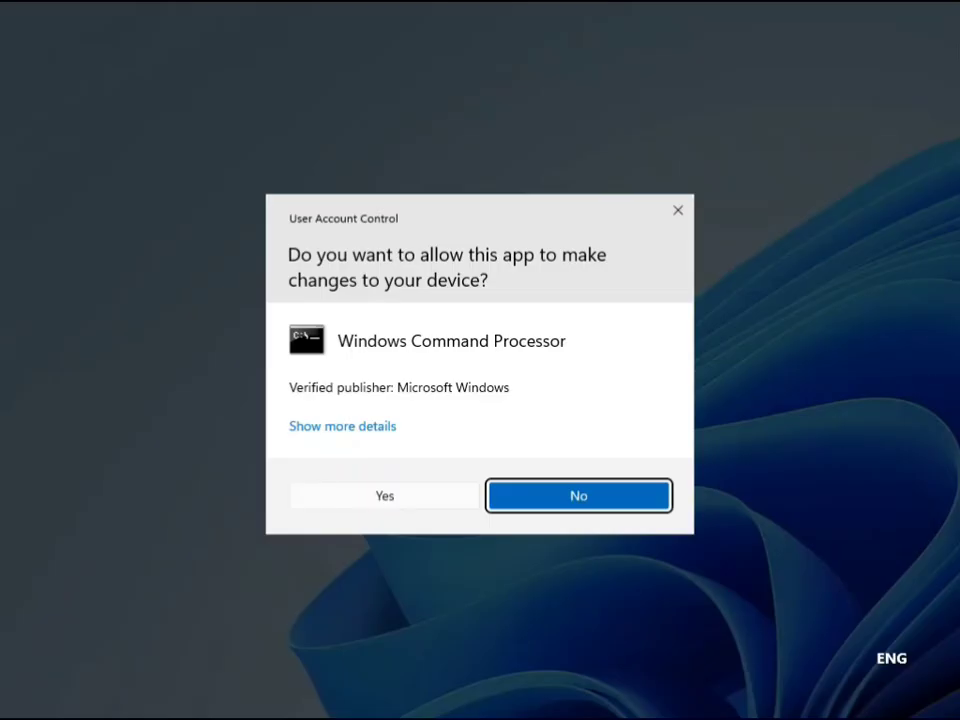
{"action": "left_click", "coordinate": [384, 495]}
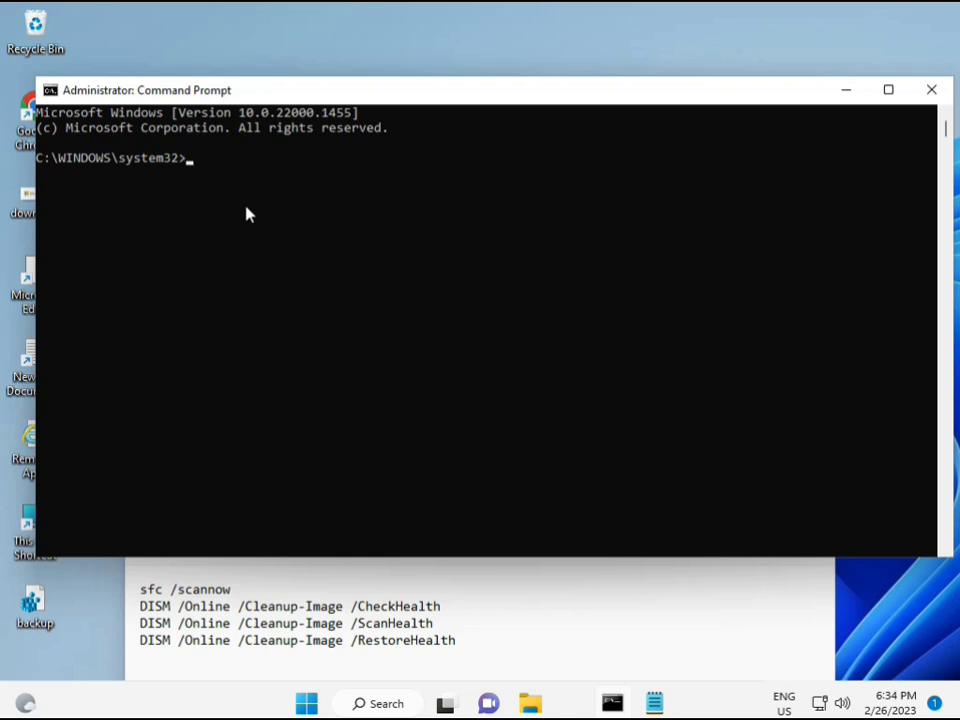
Type sfc /scannow to start the System File Checker scan.
{"action": "type", "text": "sfc"}
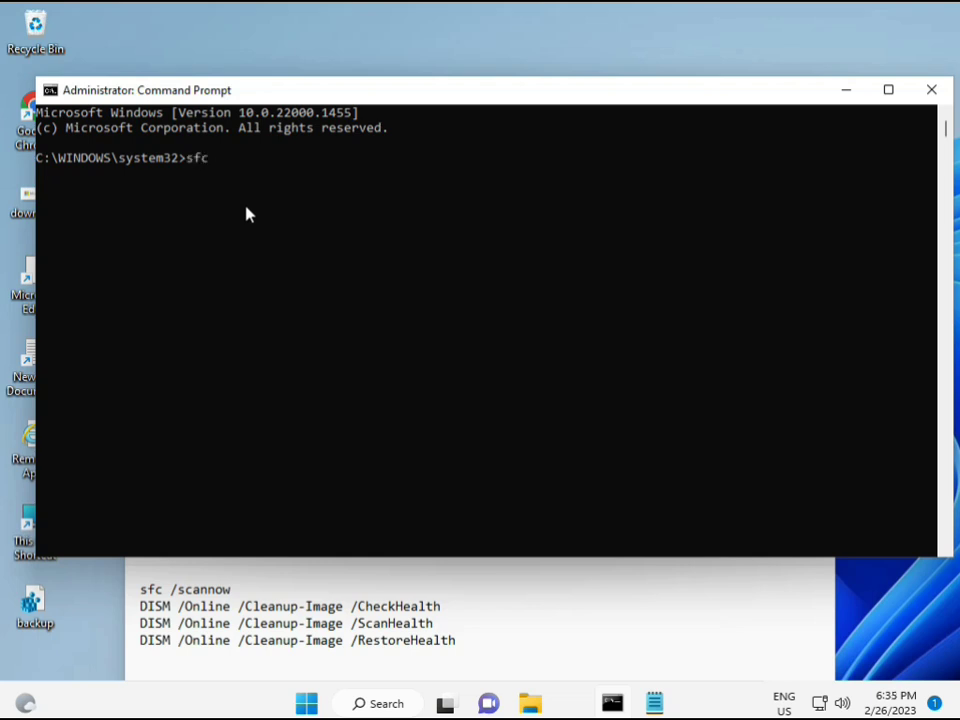
{"action": "type", "text": "/scann"}
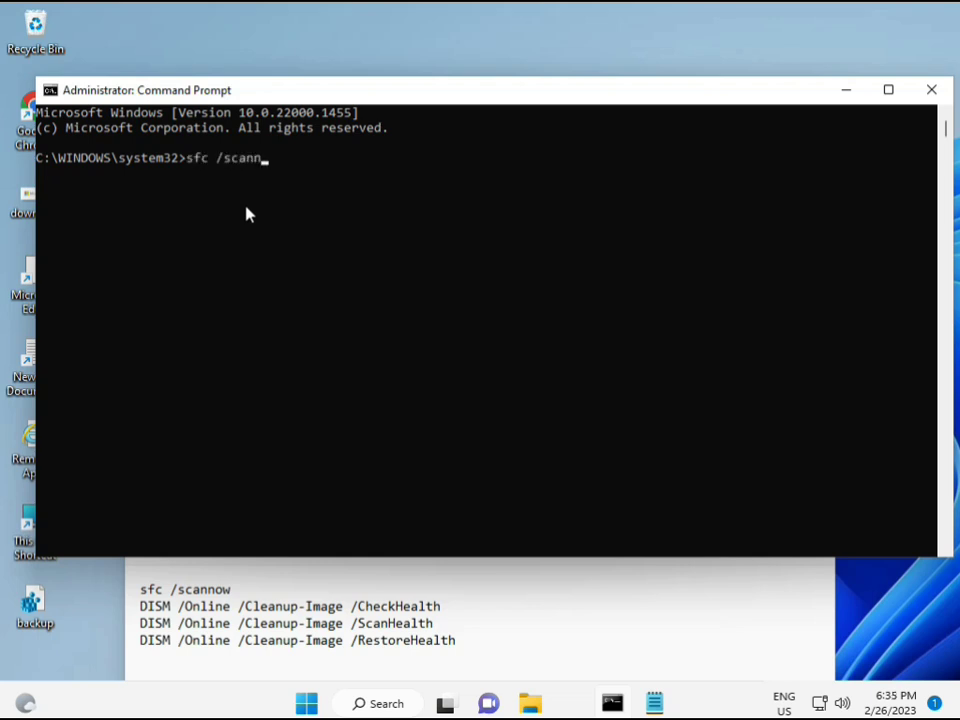
{"action": "type", "text": "ow"}
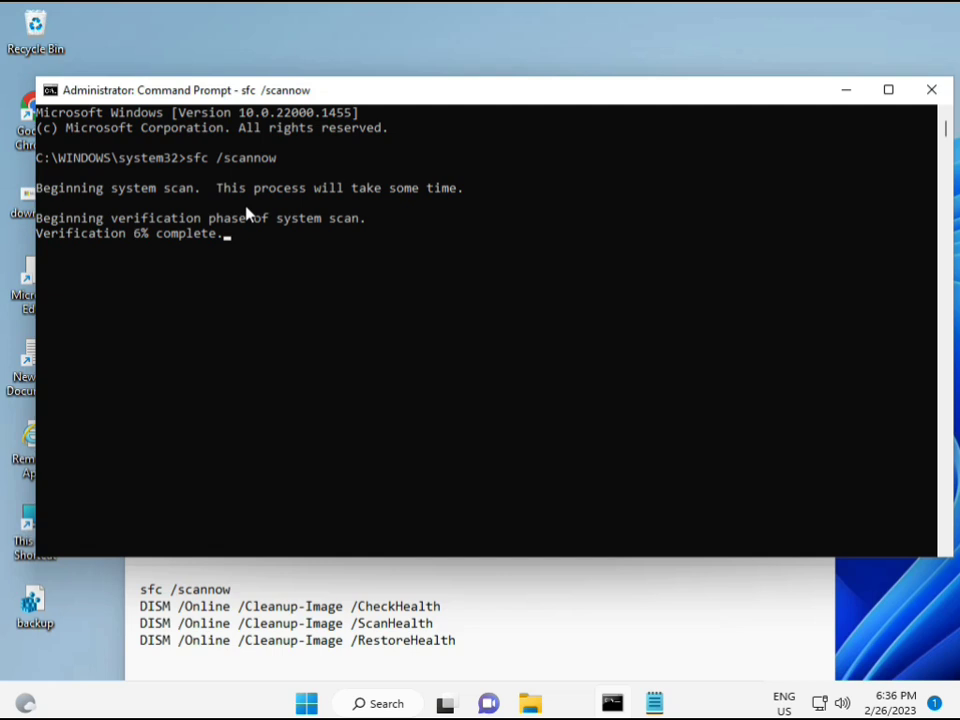
{"action": "mouse_move", "coordinate": [637, 559]}
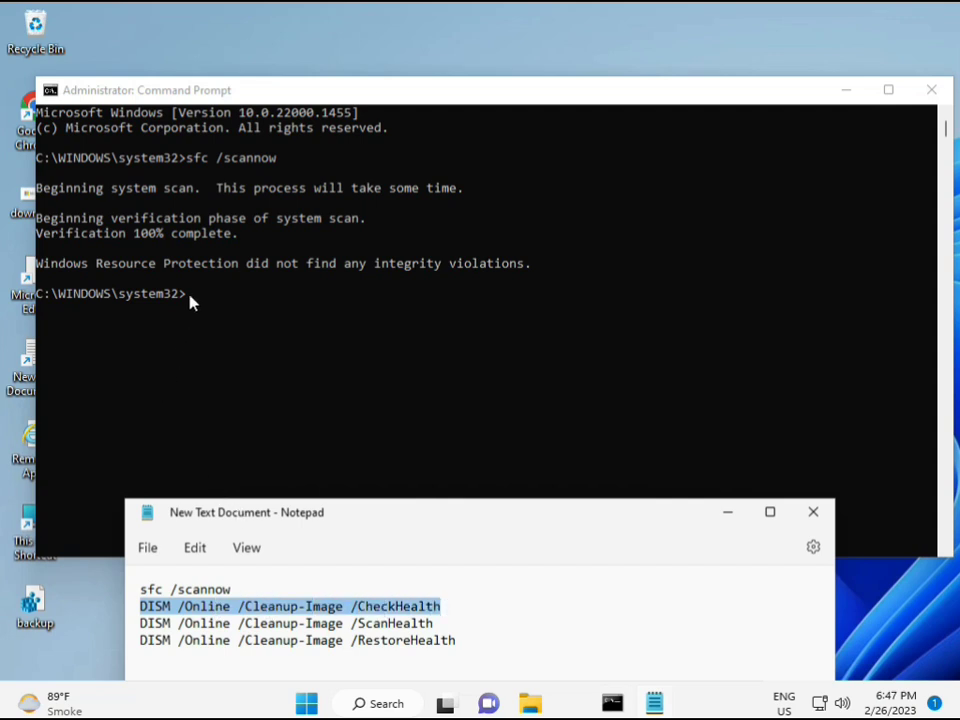
{"action": "mouse_move", "coordinate": [256, 612]}
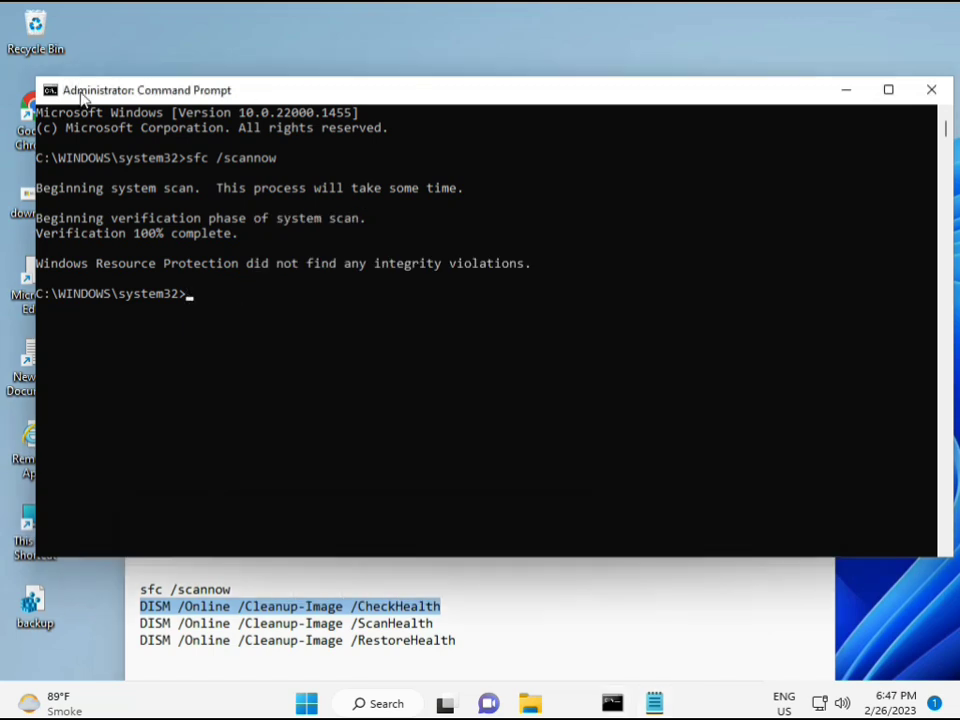
Paste DISM /Online /Cleanup-Image /CheckHealth at the prompt.
{"action": "right_click", "coordinate": [145, 90]}
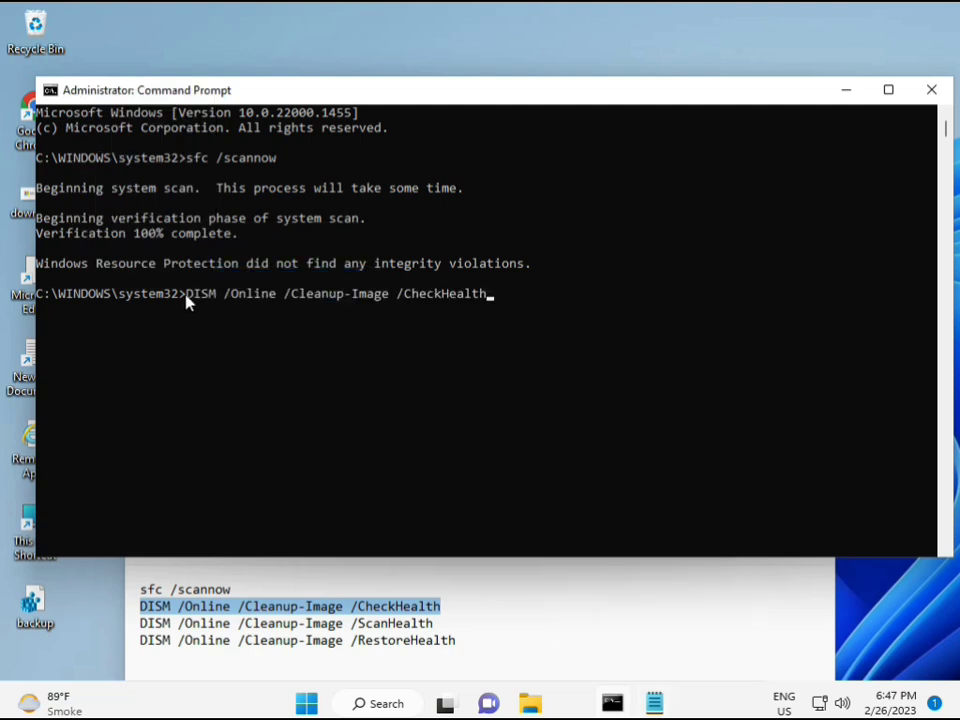
{"action": "mouse_move", "coordinate": [198, 315]}
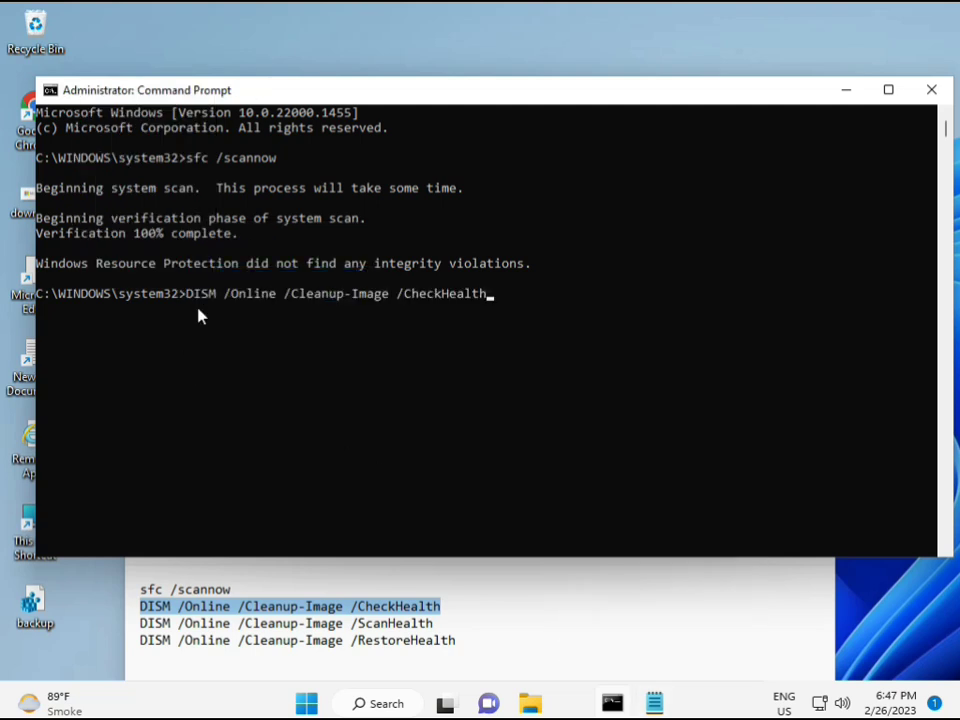